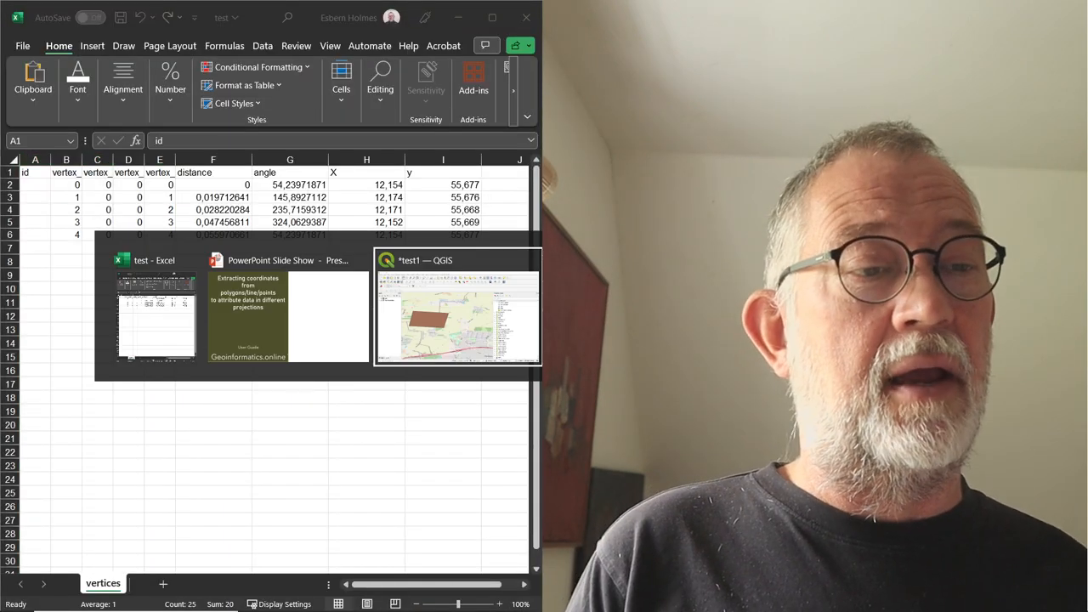
# - Switch from the Excel preview back to the QGIS window with the test polygon map
pyautogui.click(456, 310)
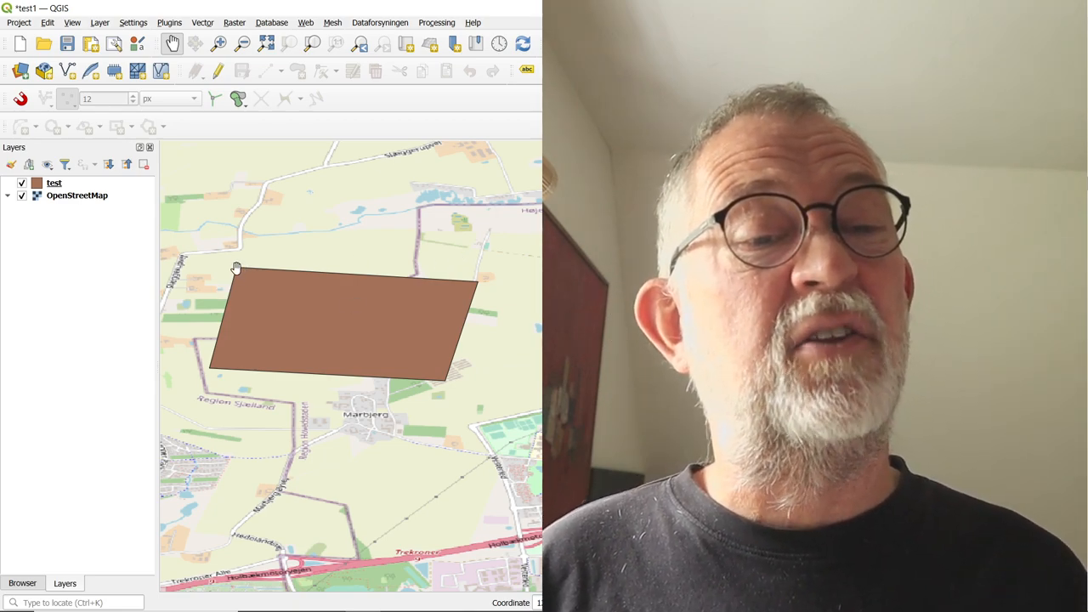
pyautogui.moveTo(405, 284)
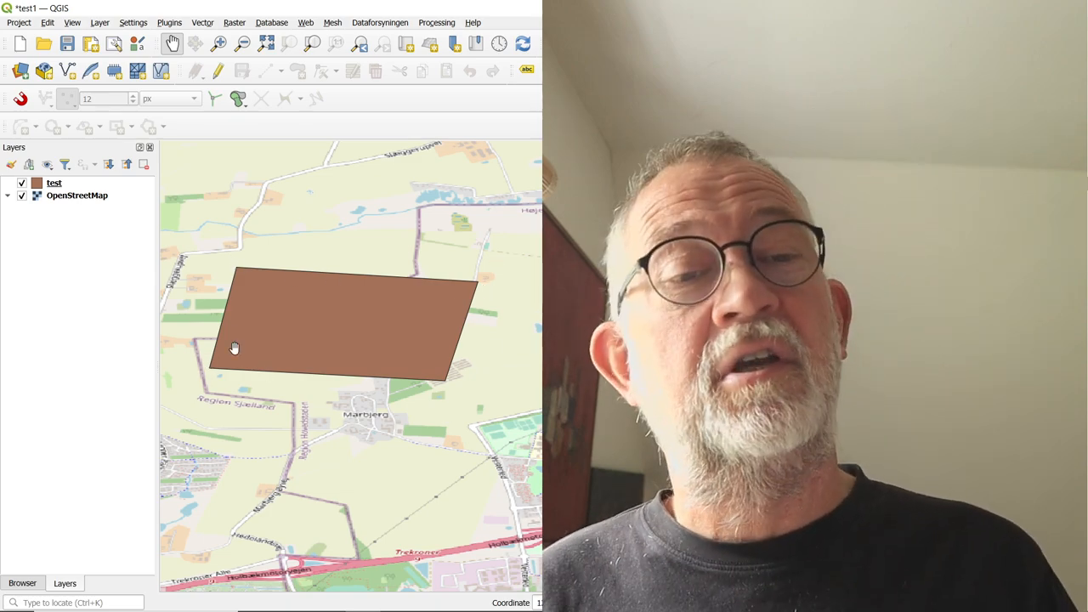
pyautogui.moveTo(369, 359)
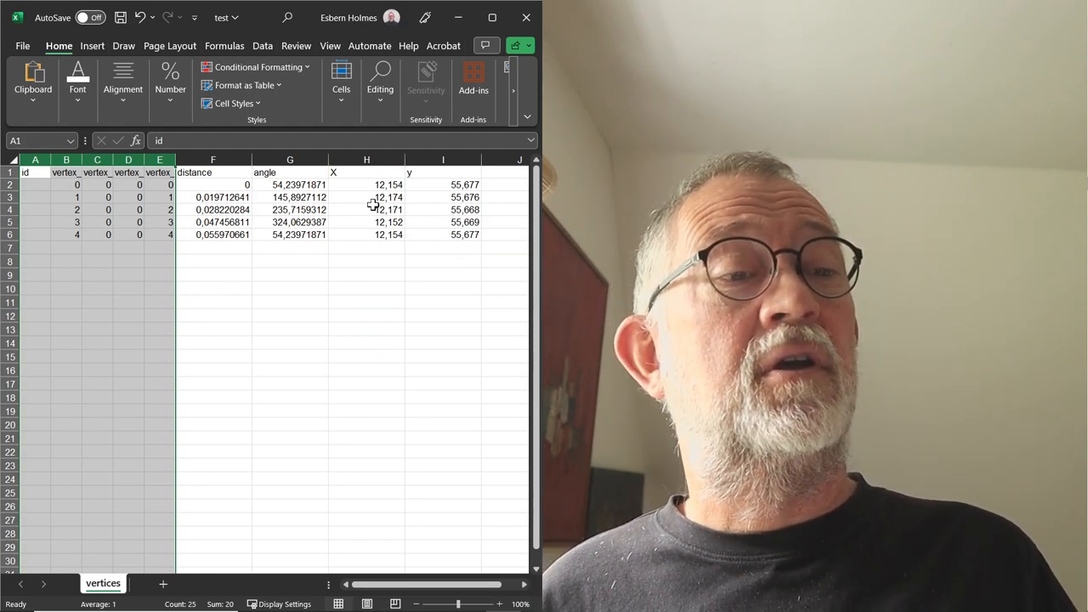
pyautogui.moveTo(452, 197)
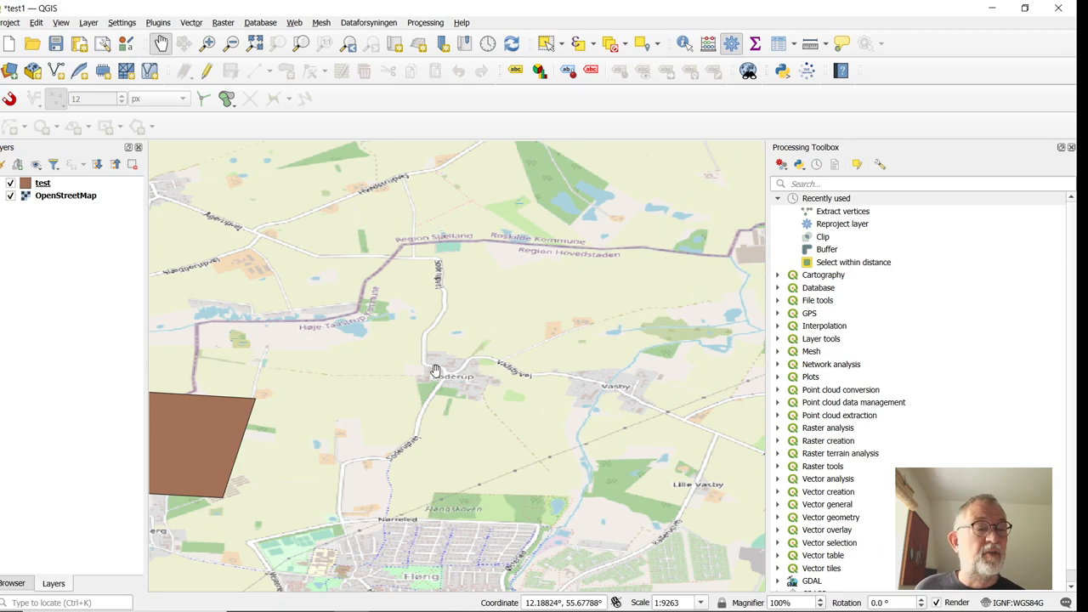
# - Centre the polygon, then filter the Processing Toolbox with 'extra' and select Extract vertices
pyautogui.moveTo(434, 371); pyautogui.dragTo(340, 395)
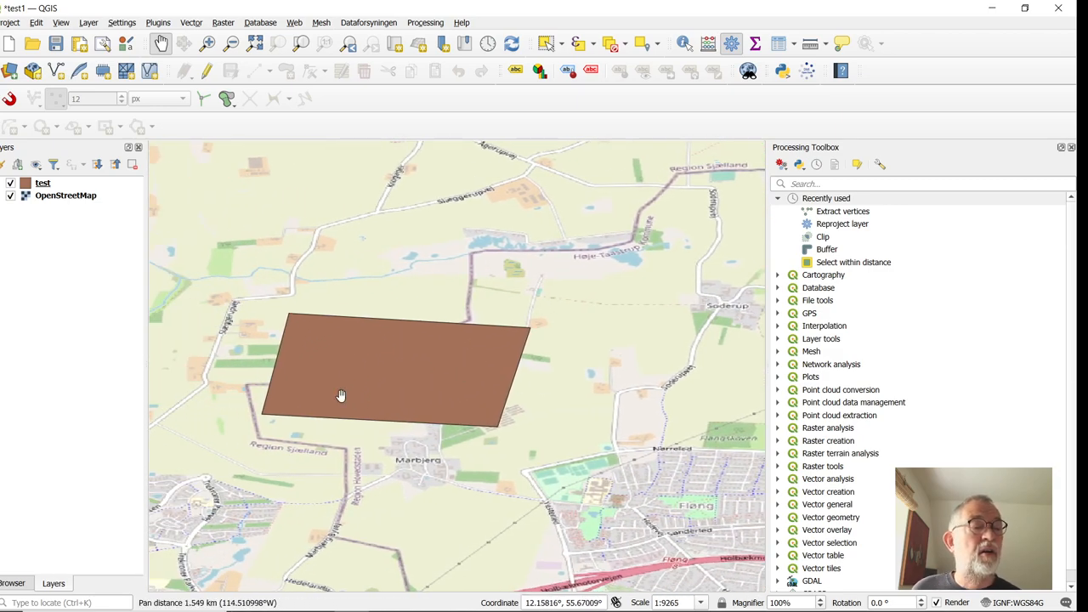
pyautogui.moveTo(460, 394)
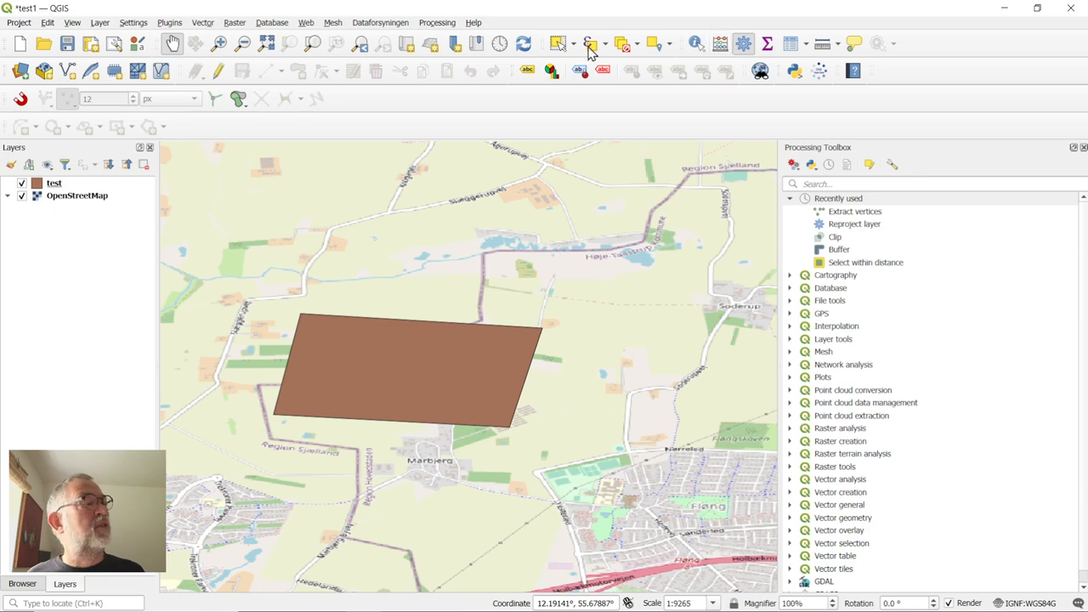
pyautogui.click(437, 22)
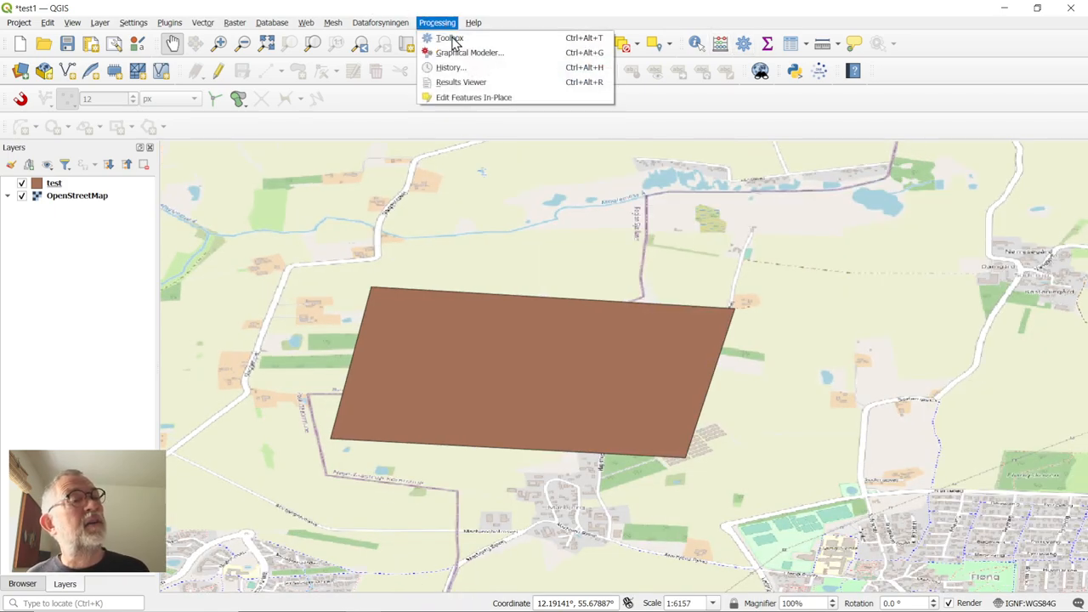
pyautogui.click(445, 37)
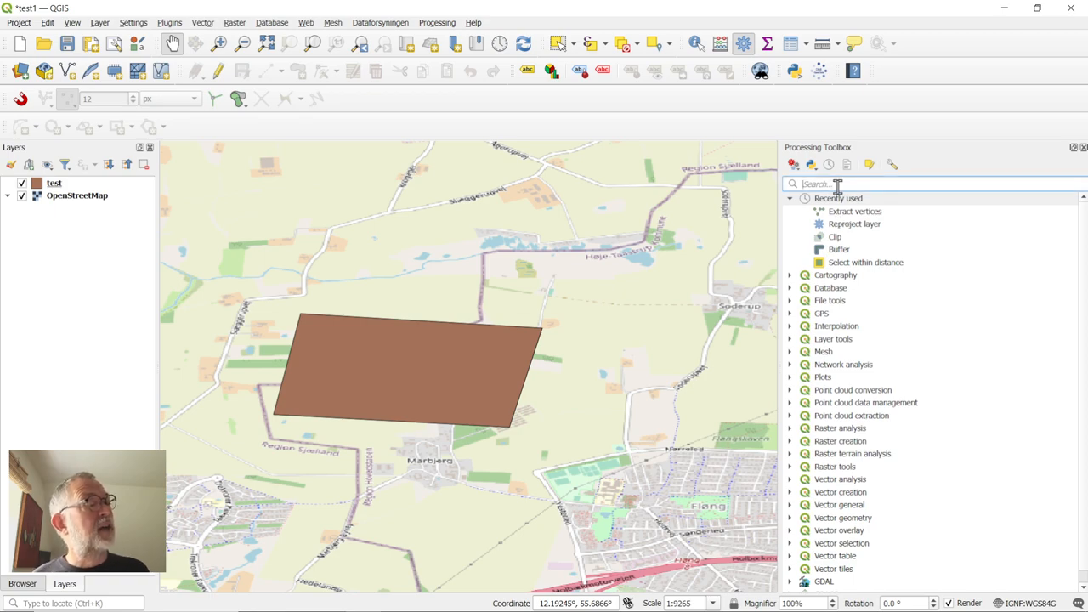
pyautogui.write('e')
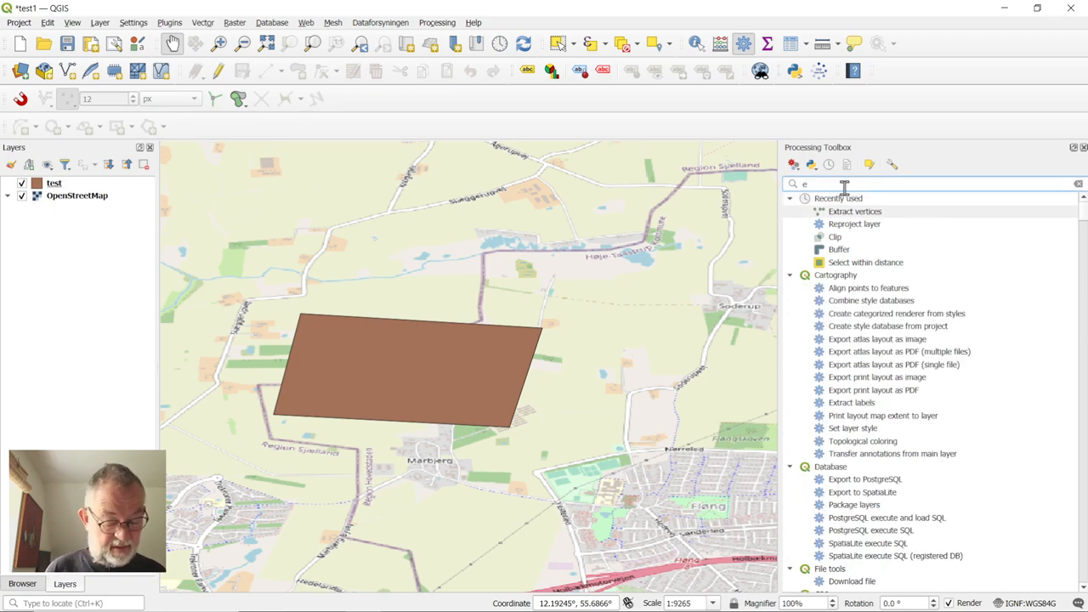
pyautogui.write('xtra')
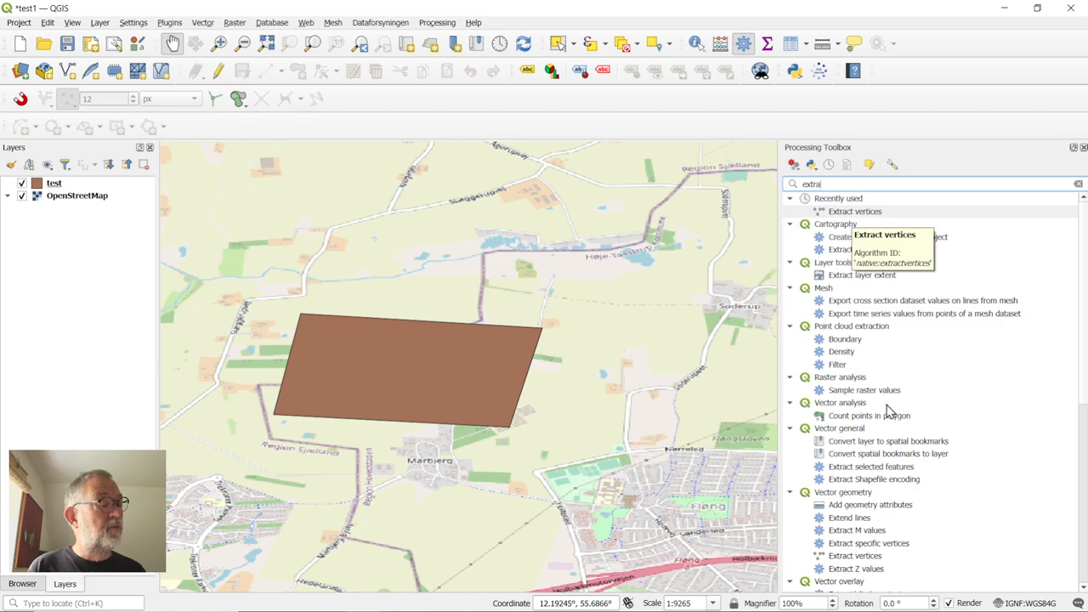
pyautogui.click(858, 555)
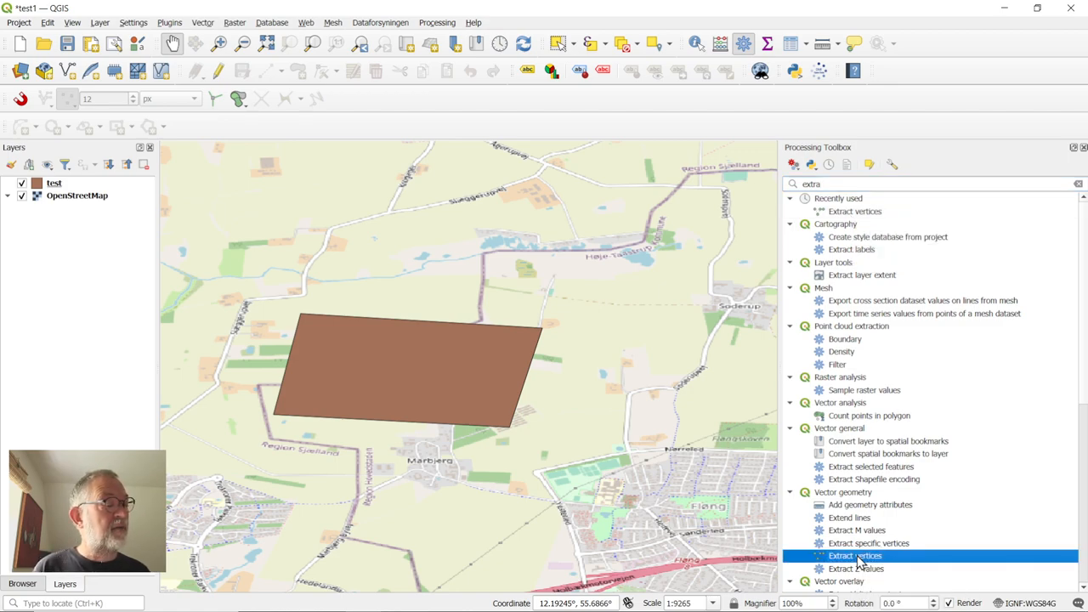
# - Run Extract vertices on the test layer, adding a Vertices point layer, and close the report
pyautogui.doubleClick(852, 554)
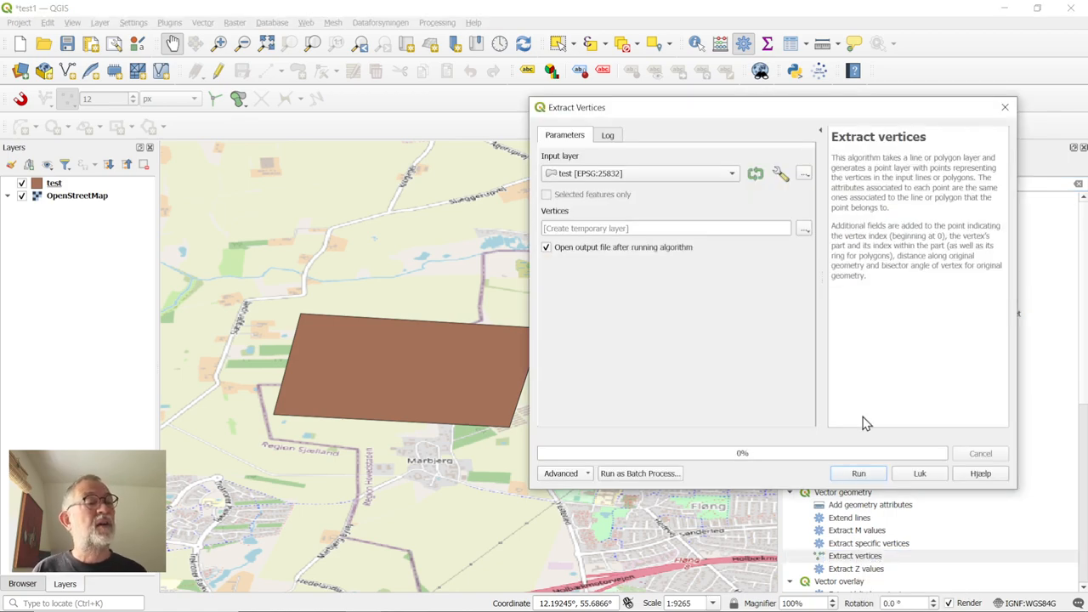
pyautogui.moveTo(609, 173)
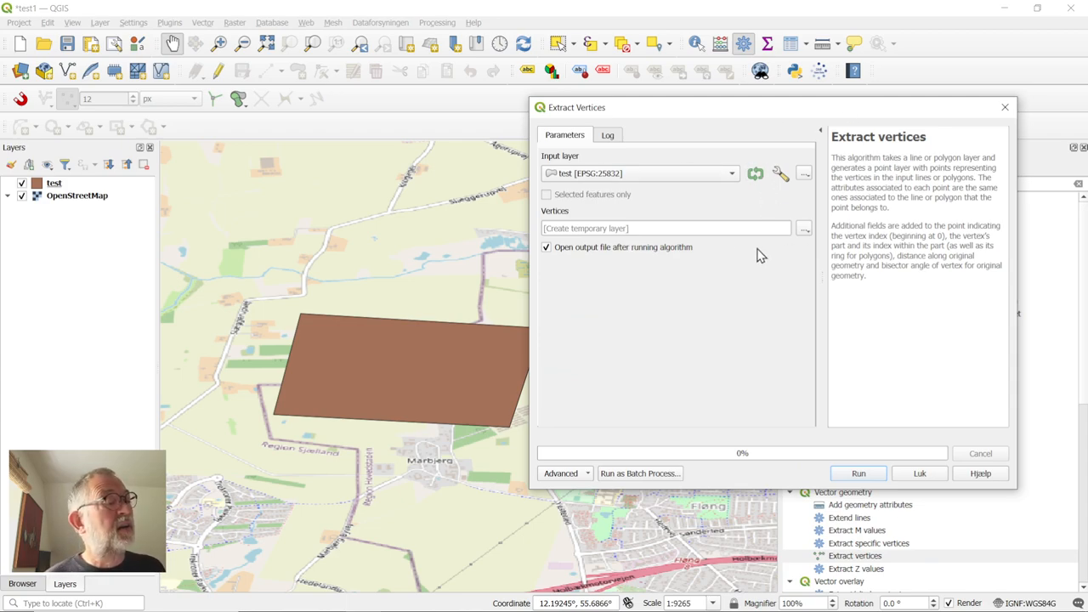
pyautogui.moveTo(720, 347)
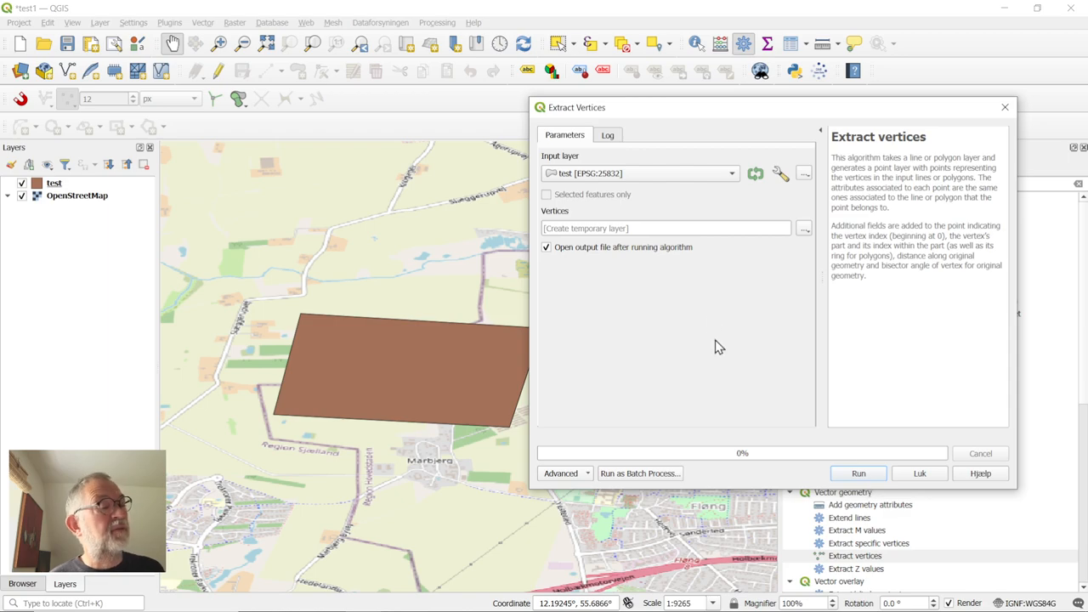
pyautogui.click(857, 473)
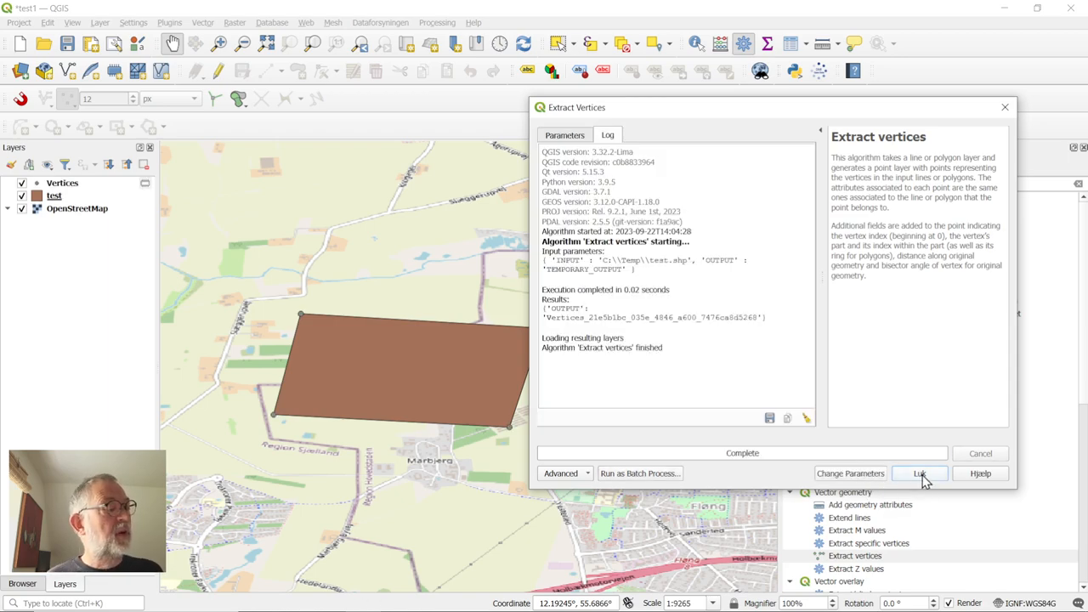
pyautogui.click(918, 473)
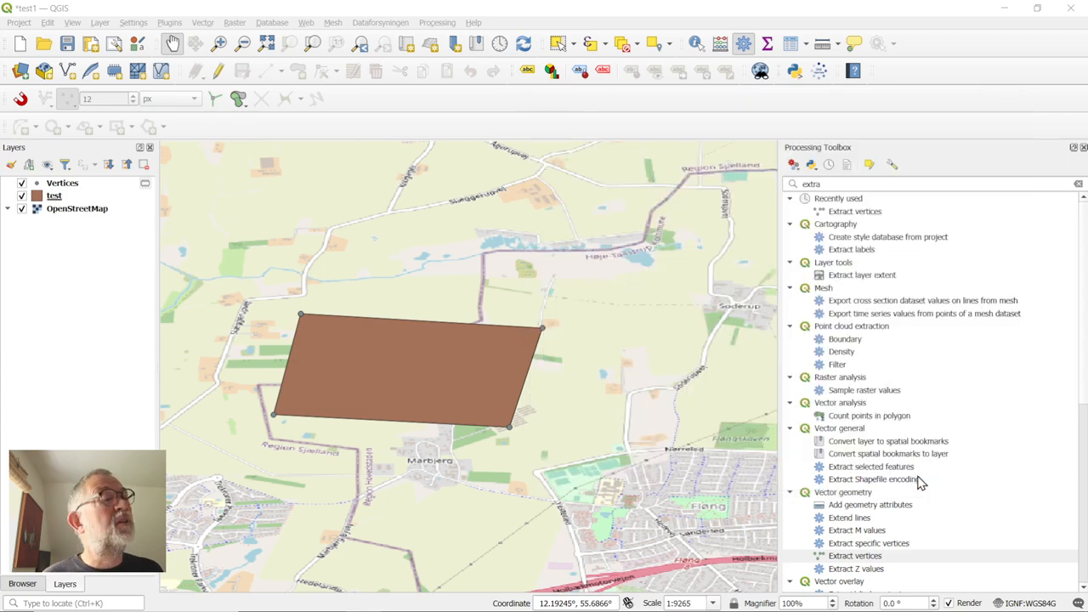
pyautogui.click(854, 556)
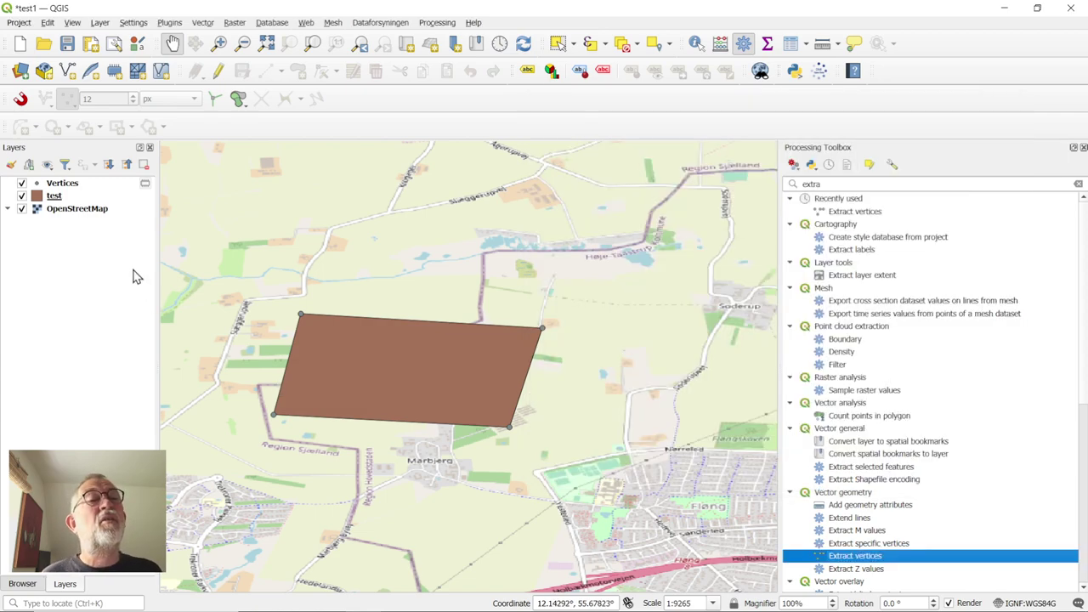
pyautogui.moveTo(100, 235)
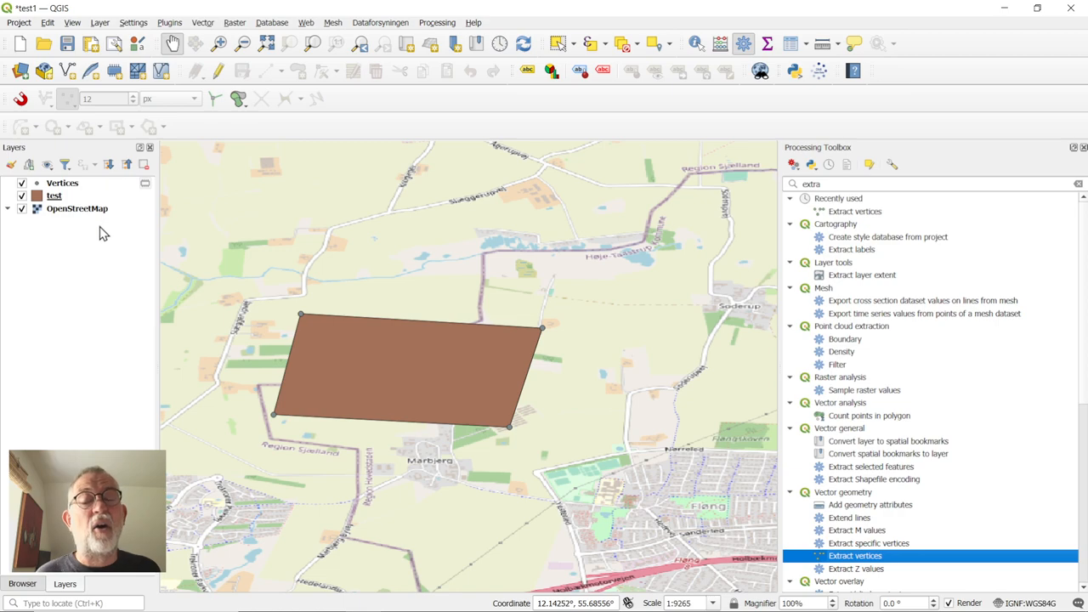
pyautogui.moveTo(40, 186)
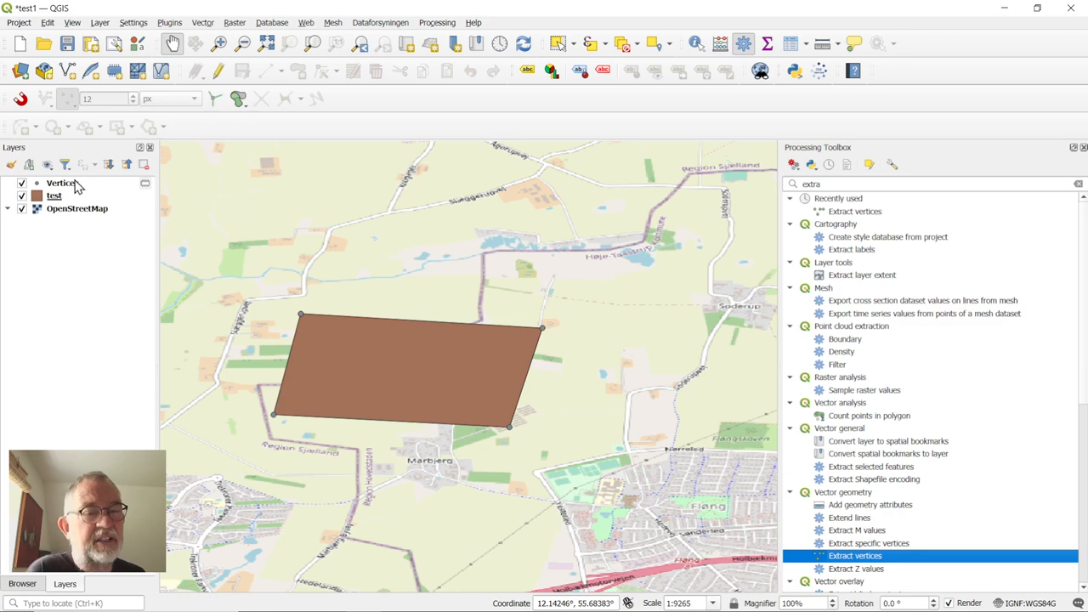
pyautogui.moveTo(75, 184)
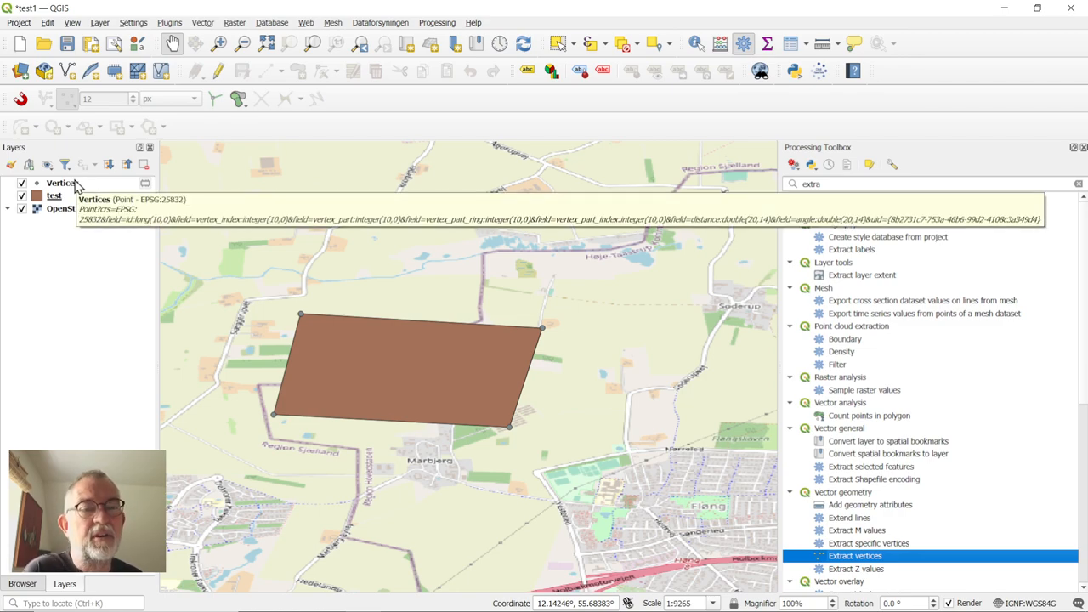
# - In the Vertices attribute table, start a Field Calculator field named X with an x( expression
pyautogui.rightClick(61, 184)
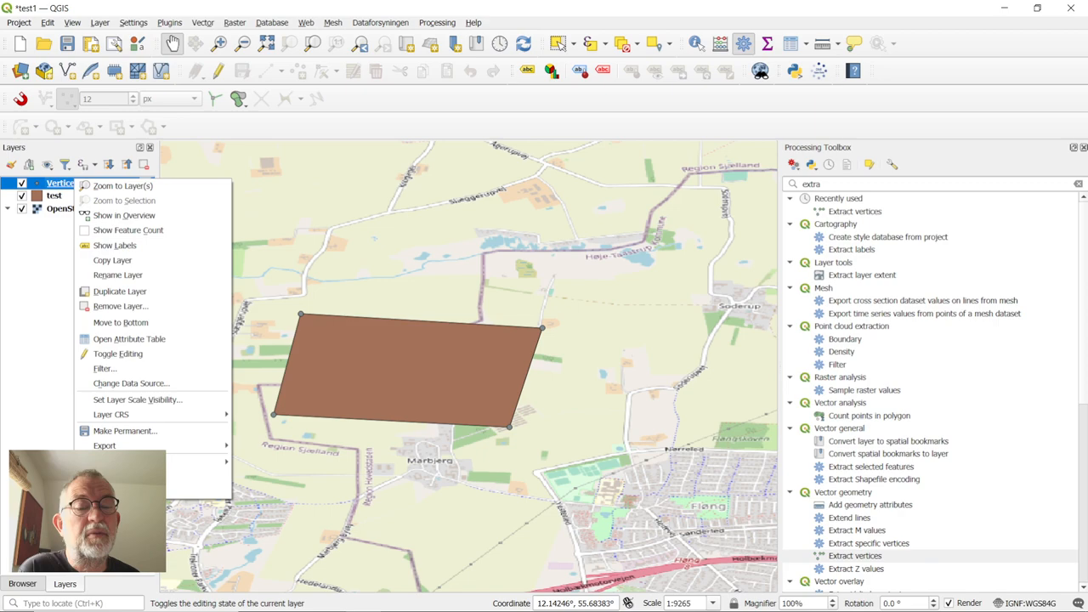
pyautogui.click(130, 338)
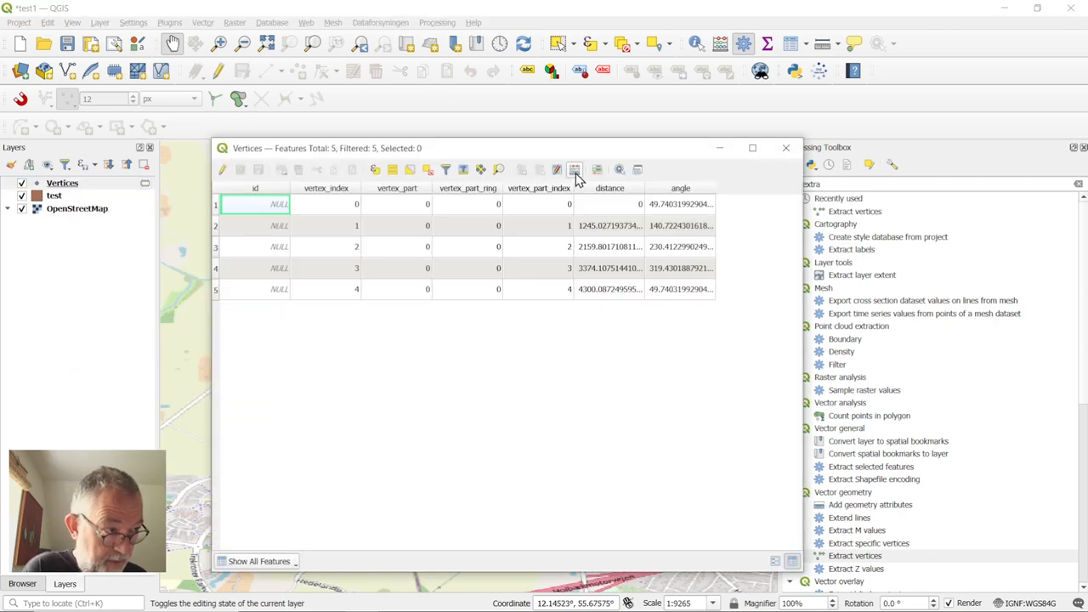
pyautogui.click(575, 168)
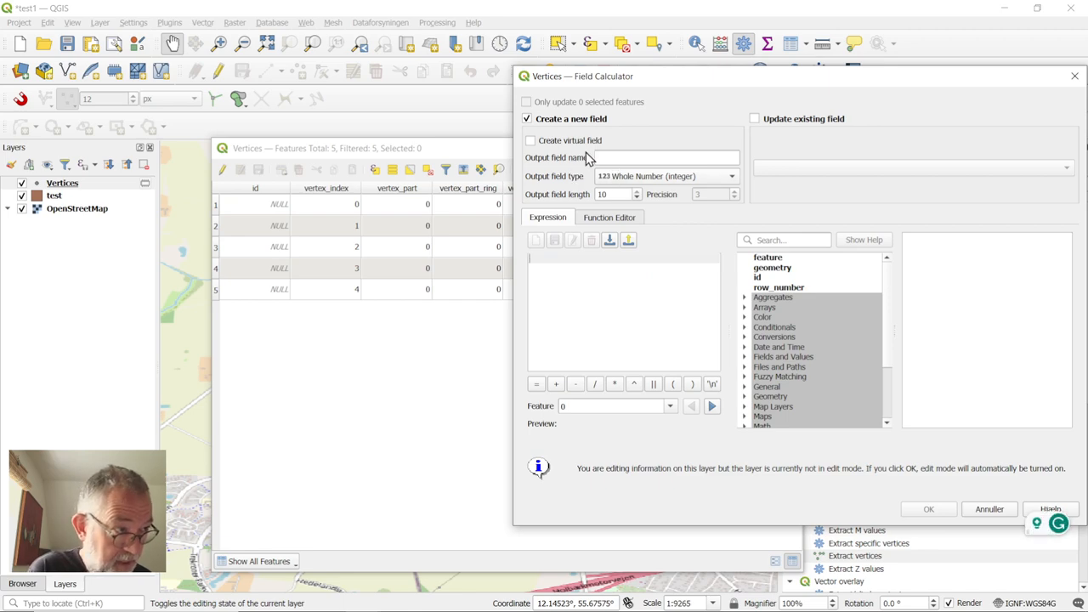
pyautogui.write('X')
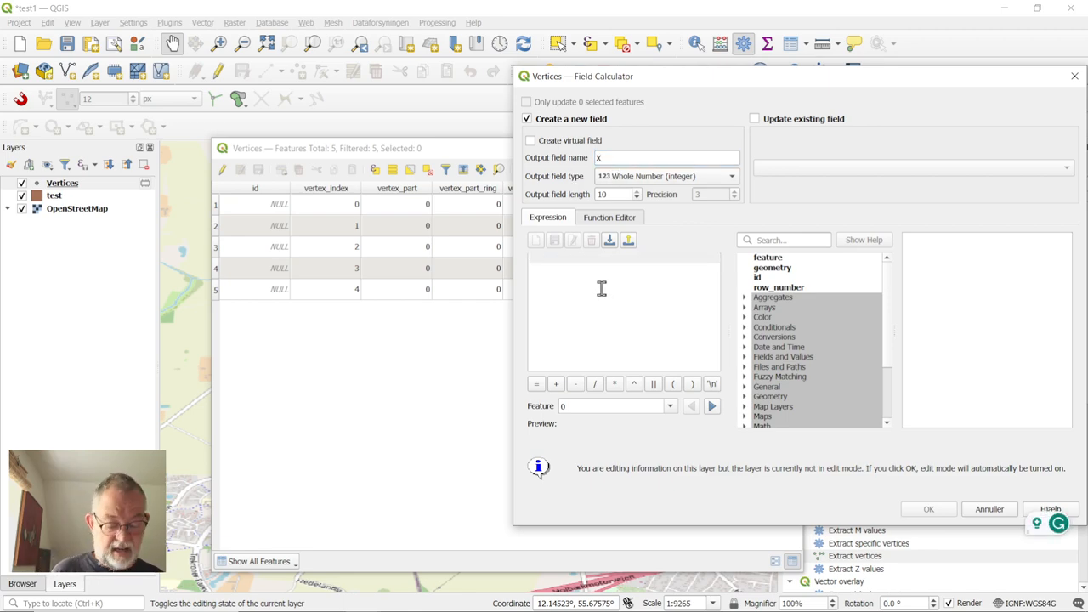
pyautogui.write('x (')
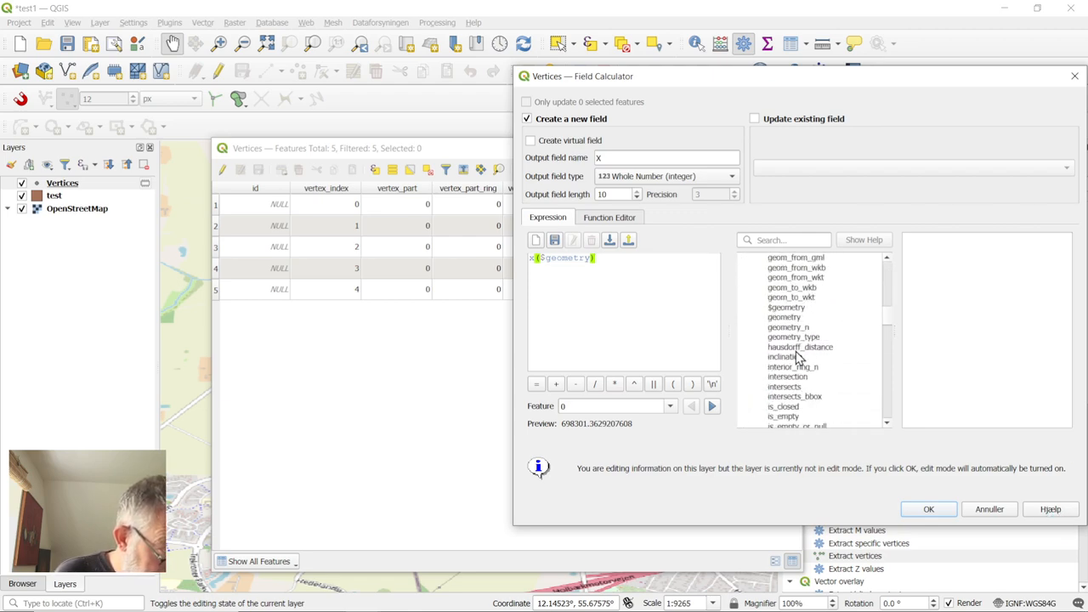
# - Complete the expression as x($geometry) using the geometry function list and create the x field
pyautogui.scroll(-3)
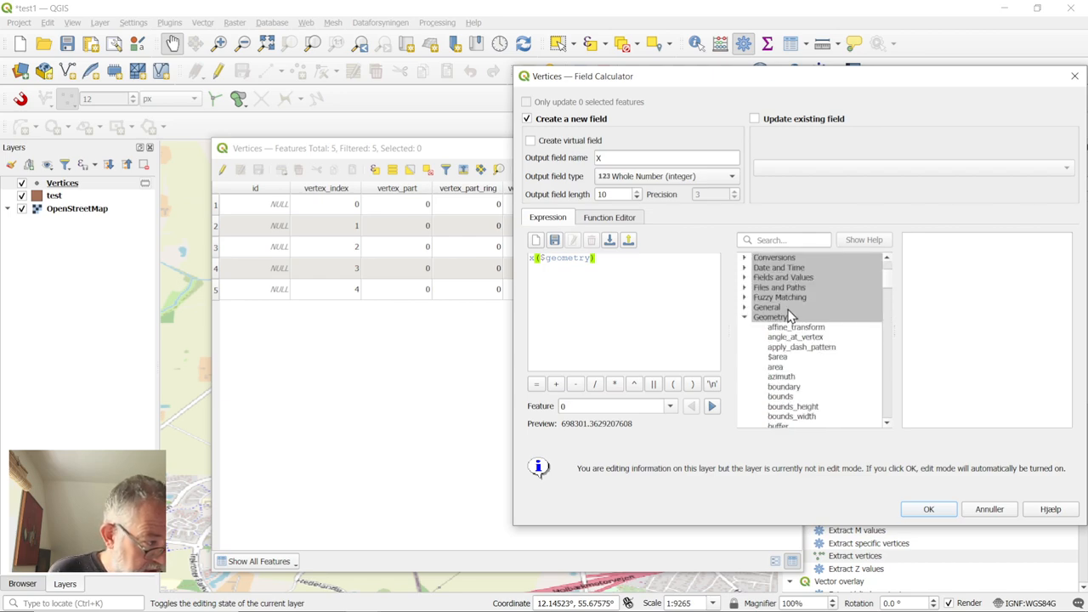
pyautogui.scroll(-3)
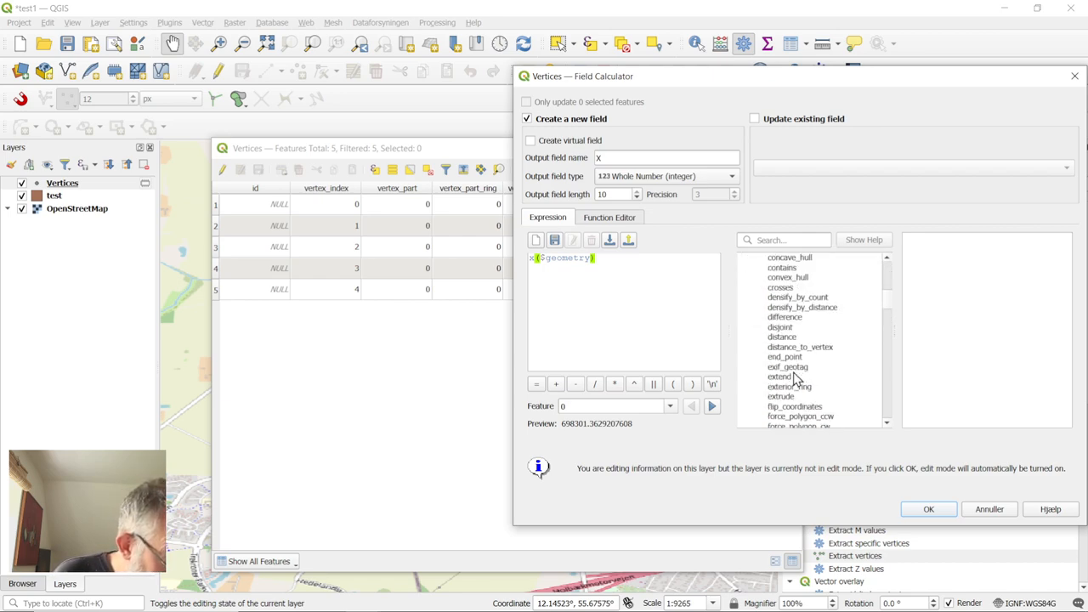
pyautogui.scroll(-3)
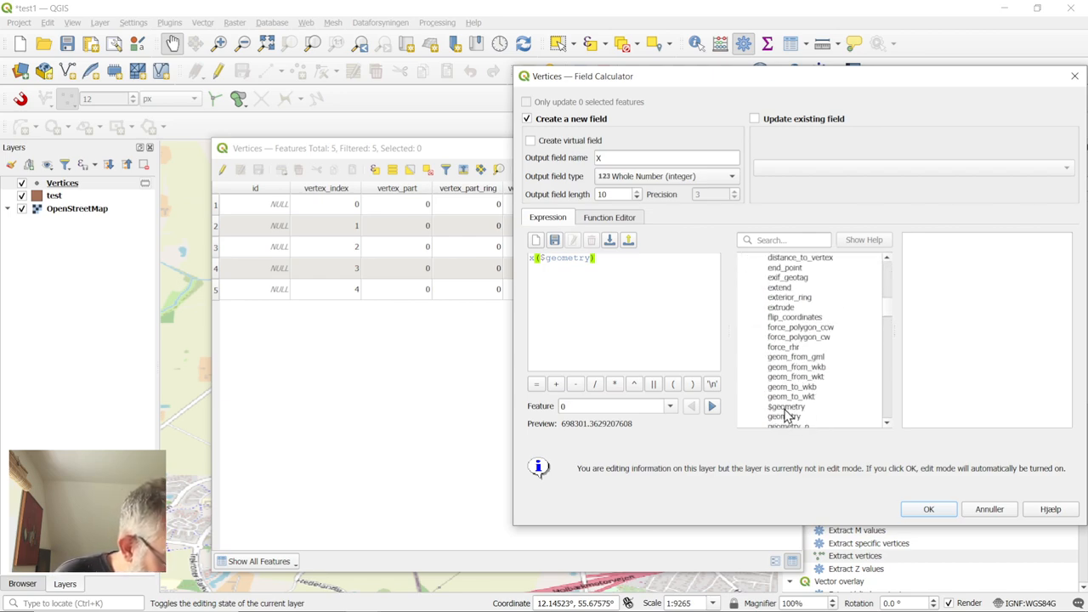
pyautogui.click(784, 407)
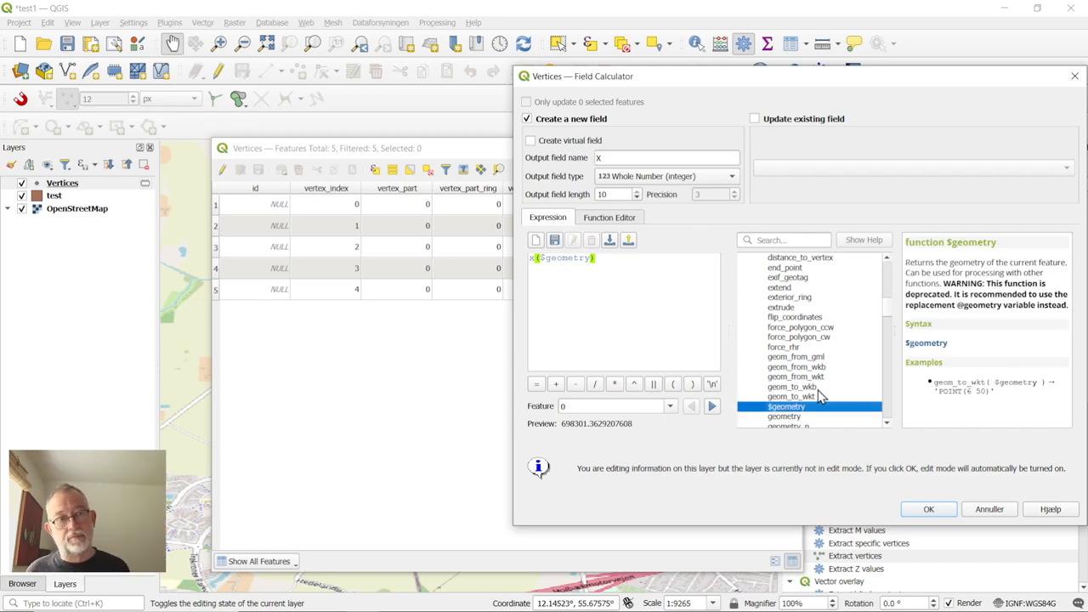
pyautogui.moveTo(878, 395)
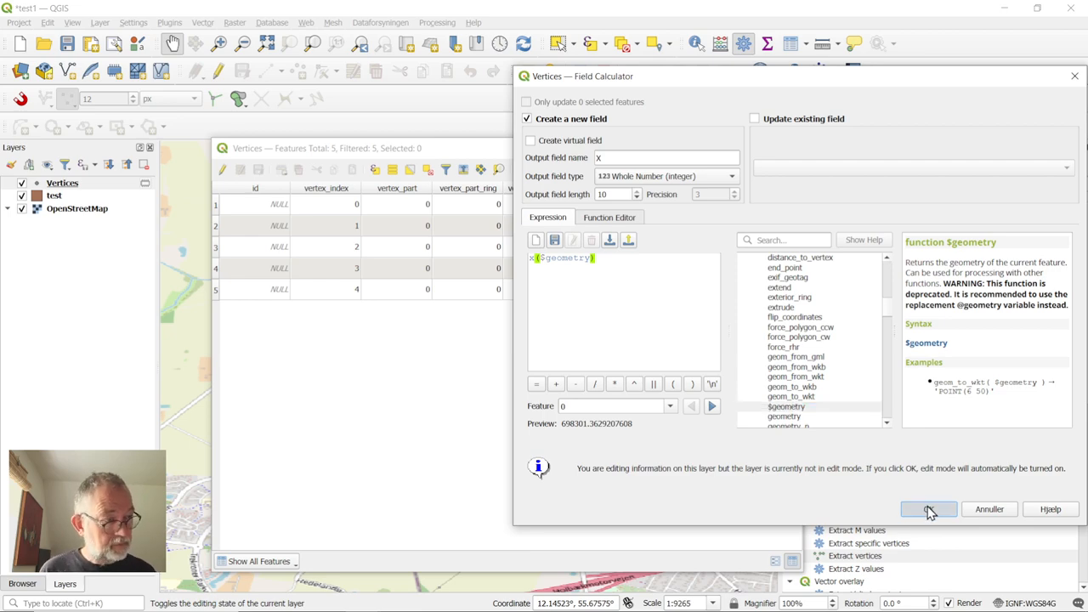
pyautogui.click(928, 508)
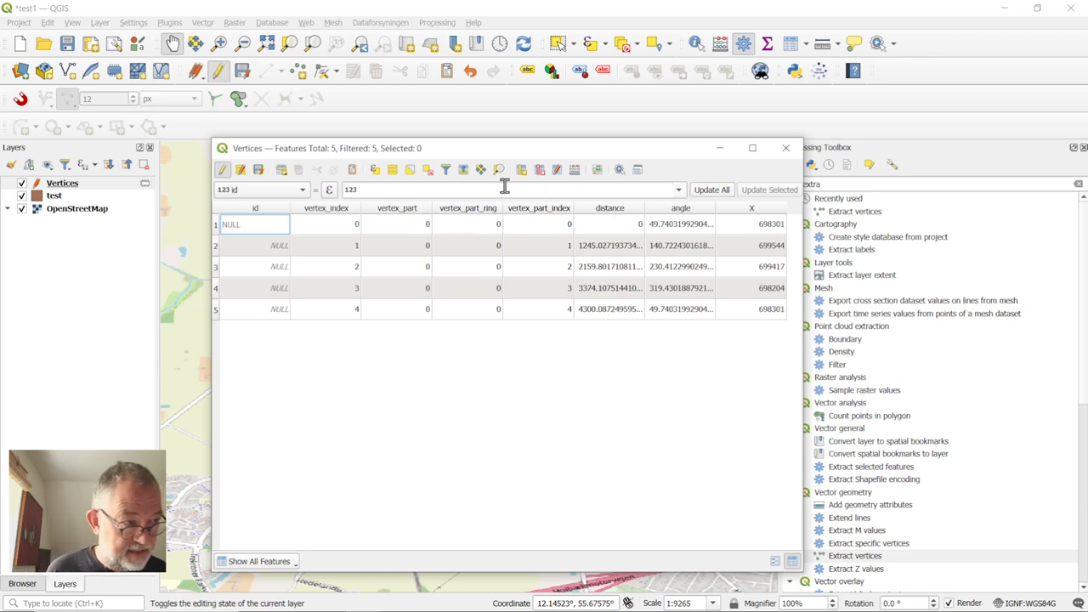
pyautogui.moveTo(537, 171)
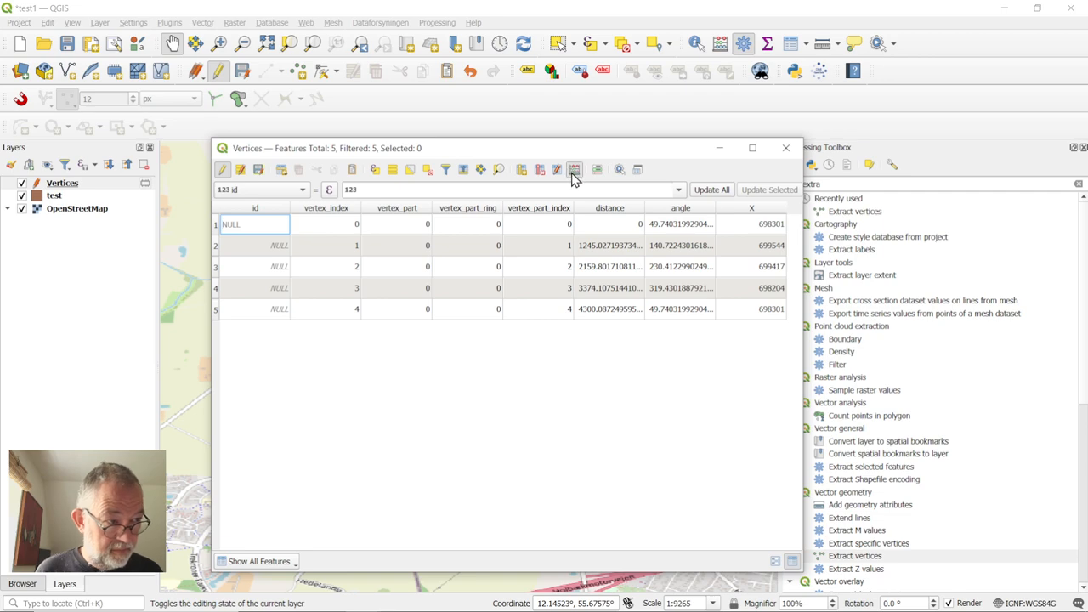
# - Add a y field computed as y($geometry) to the Vertices layer and close the attribute table
pyautogui.click(575, 170)
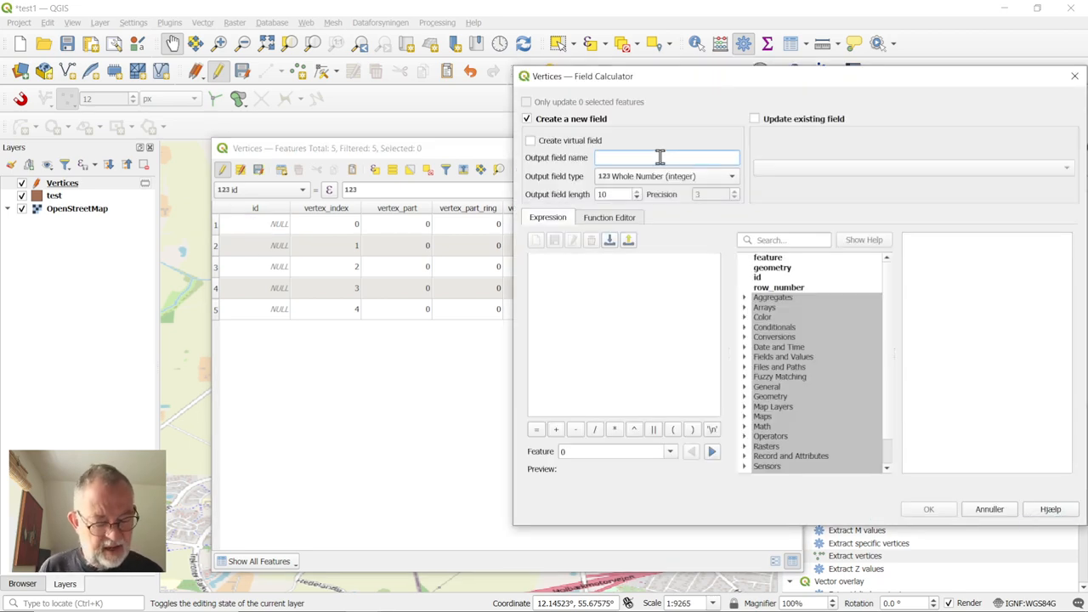
pyautogui.write('y')
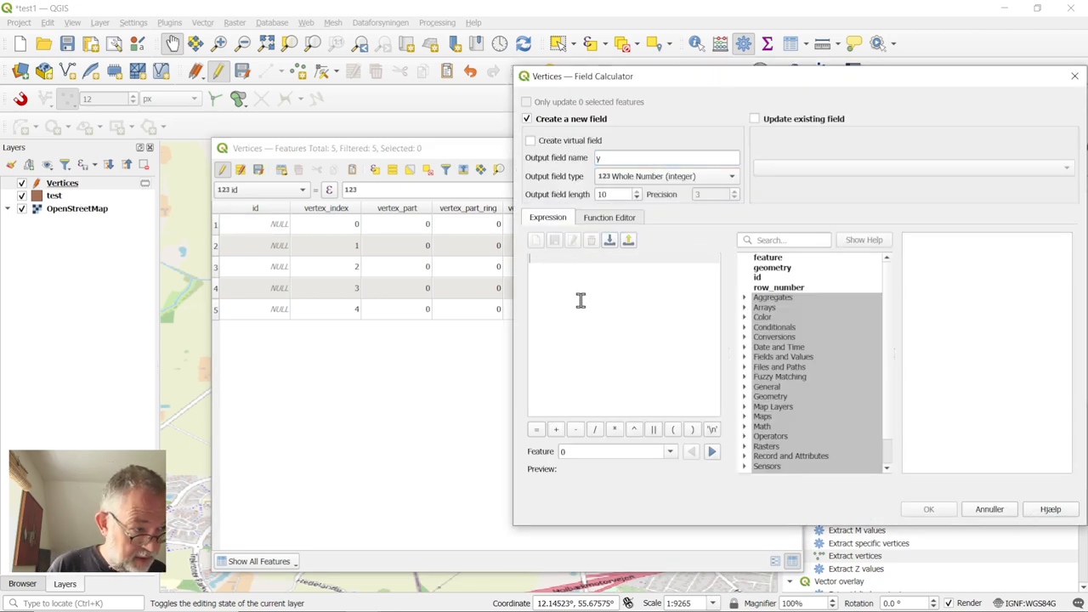
pyautogui.write('y')
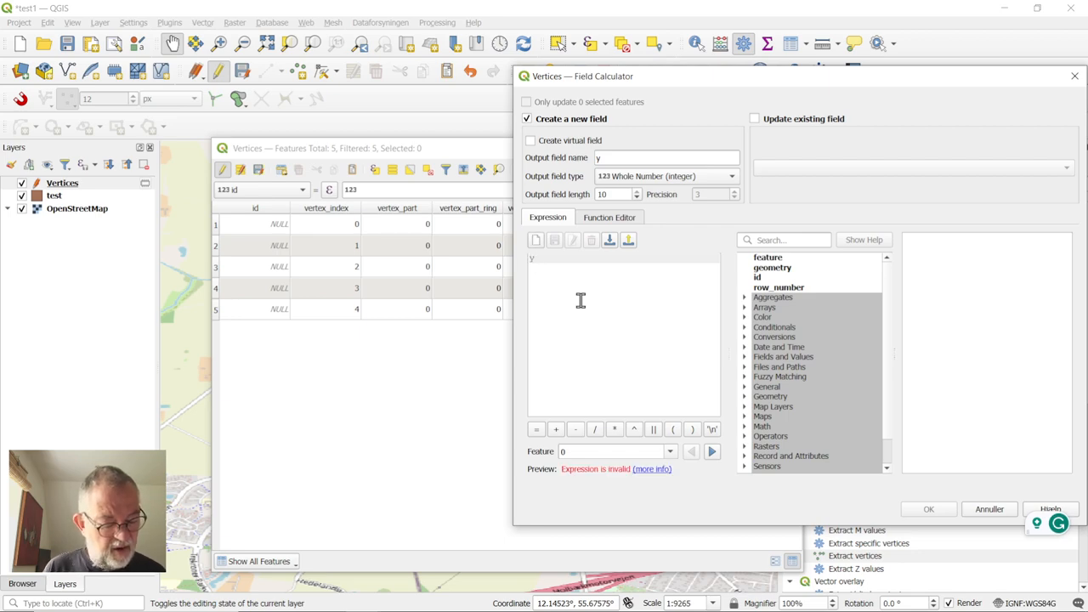
pyautogui.write('($geometry')
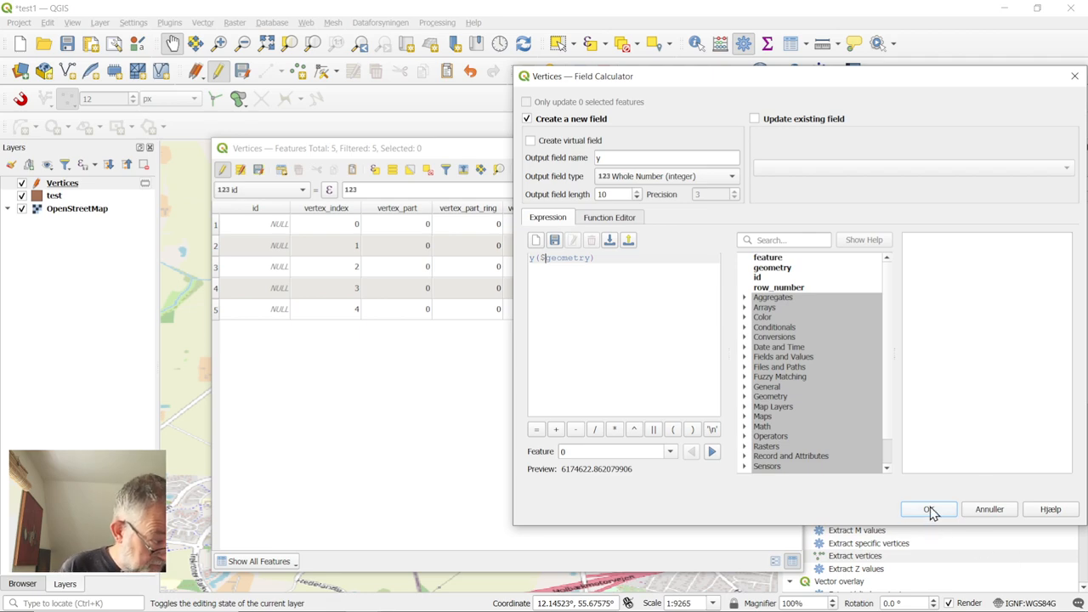
pyautogui.click(929, 509)
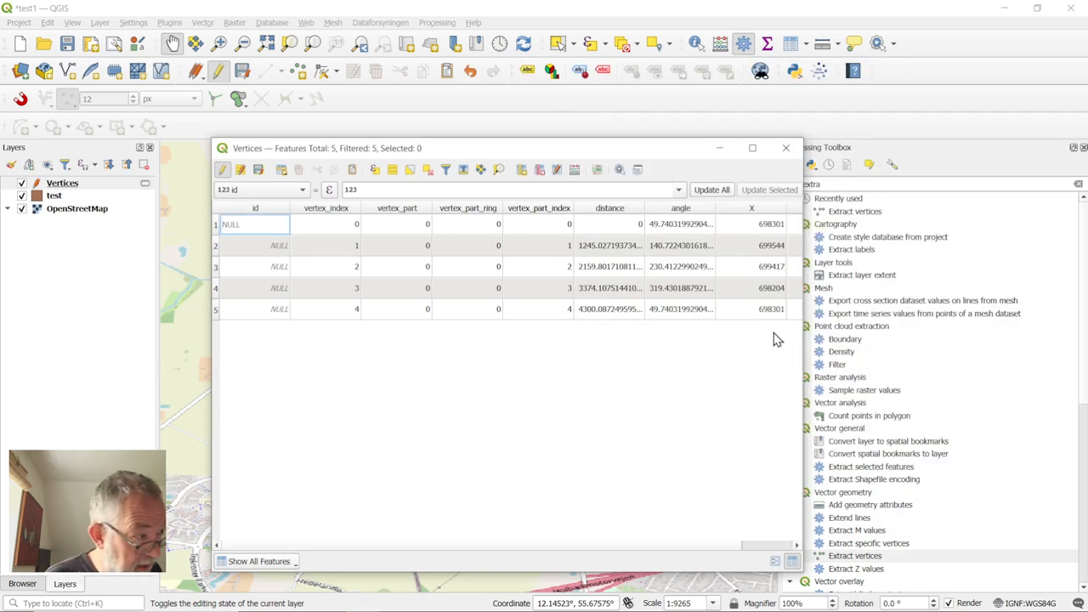
pyautogui.moveTo(816, 269)
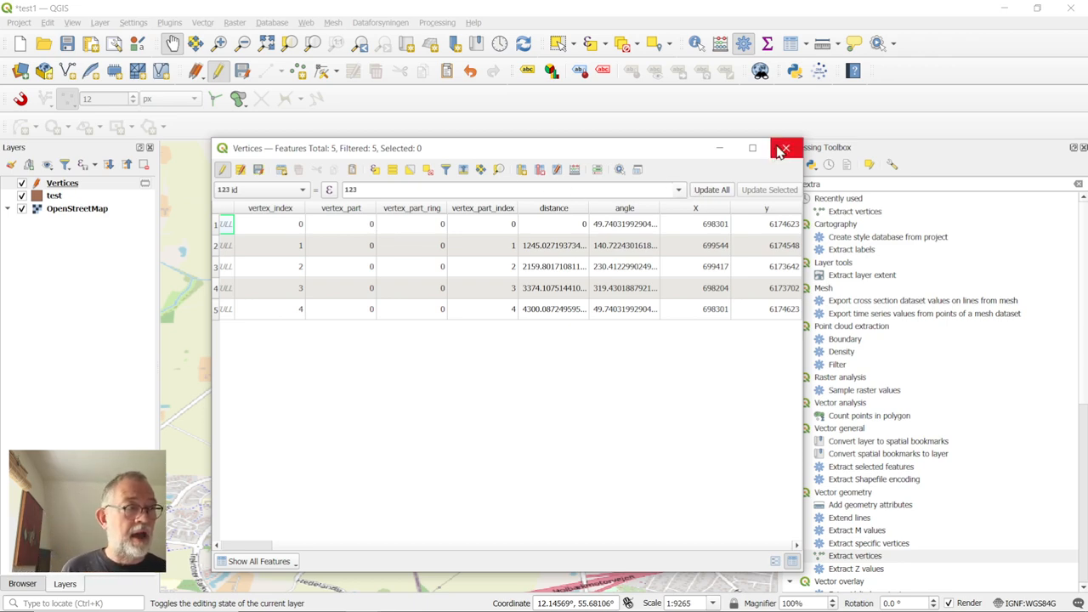
pyautogui.click(782, 148)
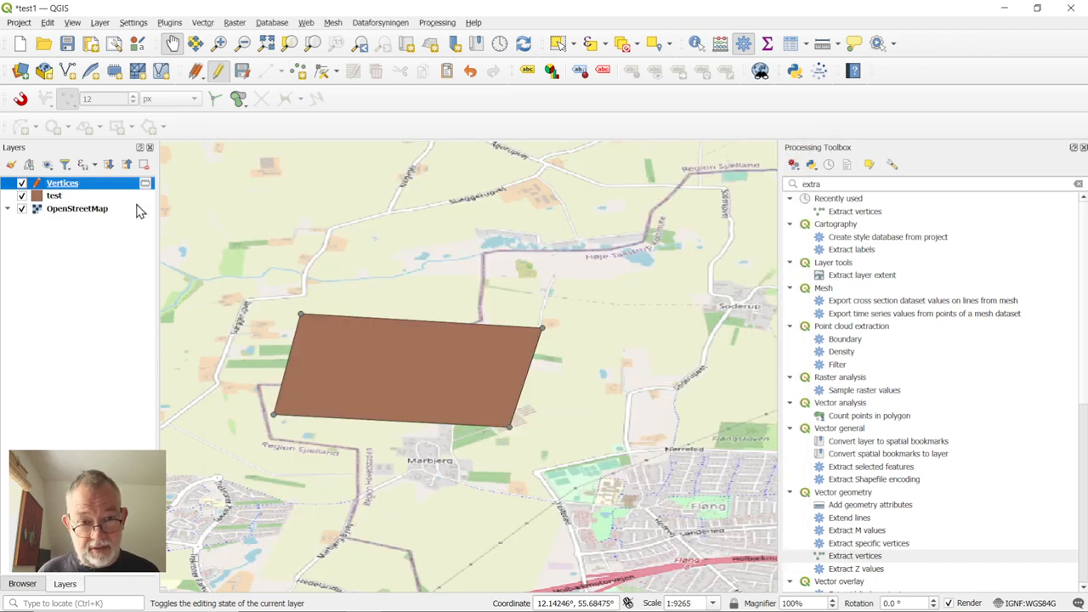
pyautogui.moveTo(54, 196)
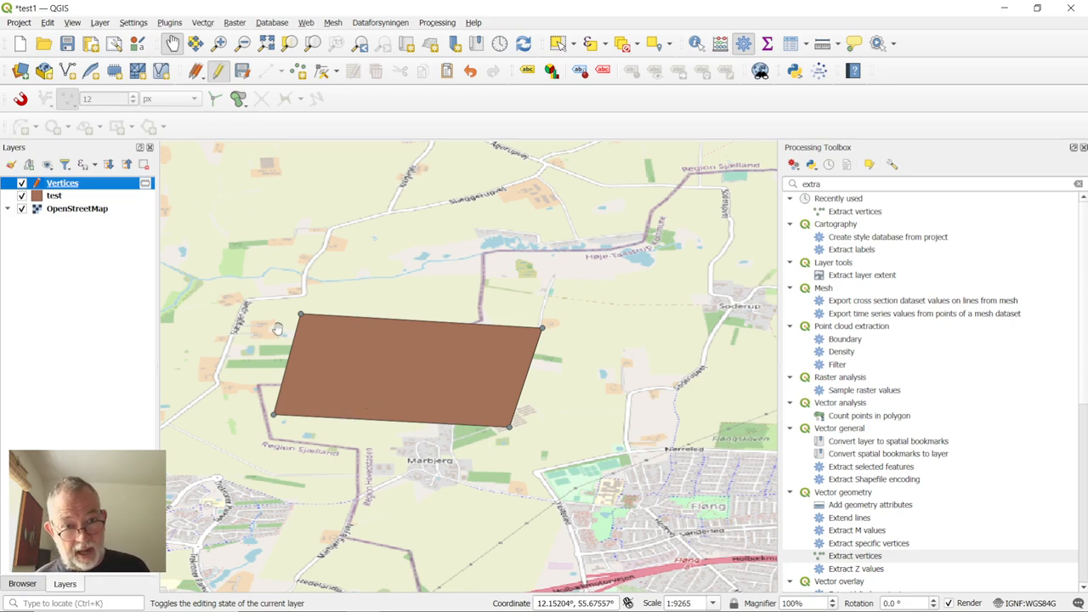
# - Find Reproject layer in the toolbox and reproject the test polygon to WGS 84 (EPSG:4326)
pyautogui.click(55, 196)
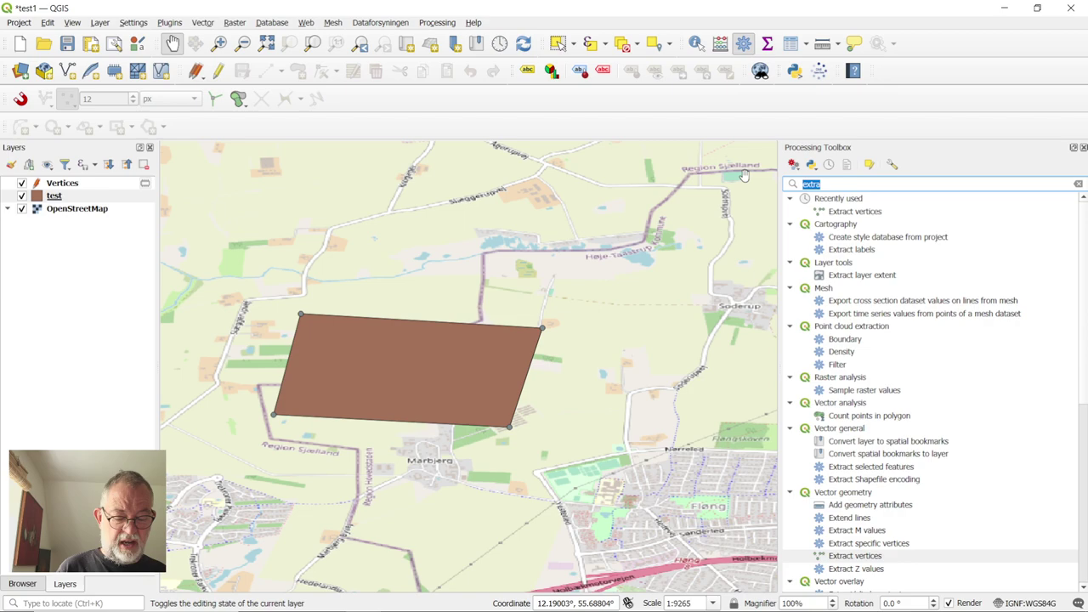
pyautogui.write('reproj')
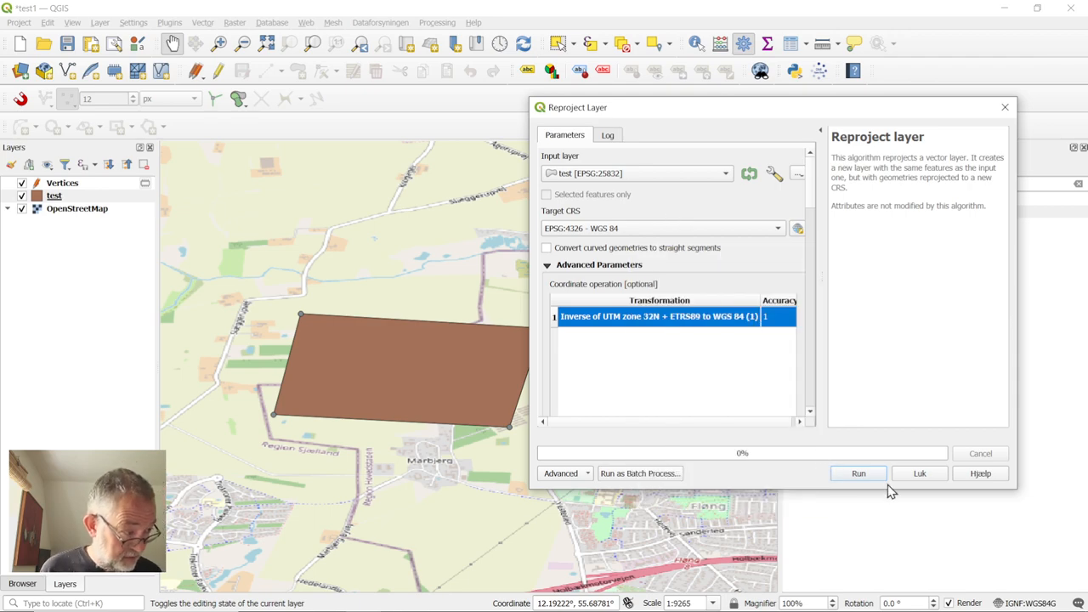
pyautogui.click(857, 473)
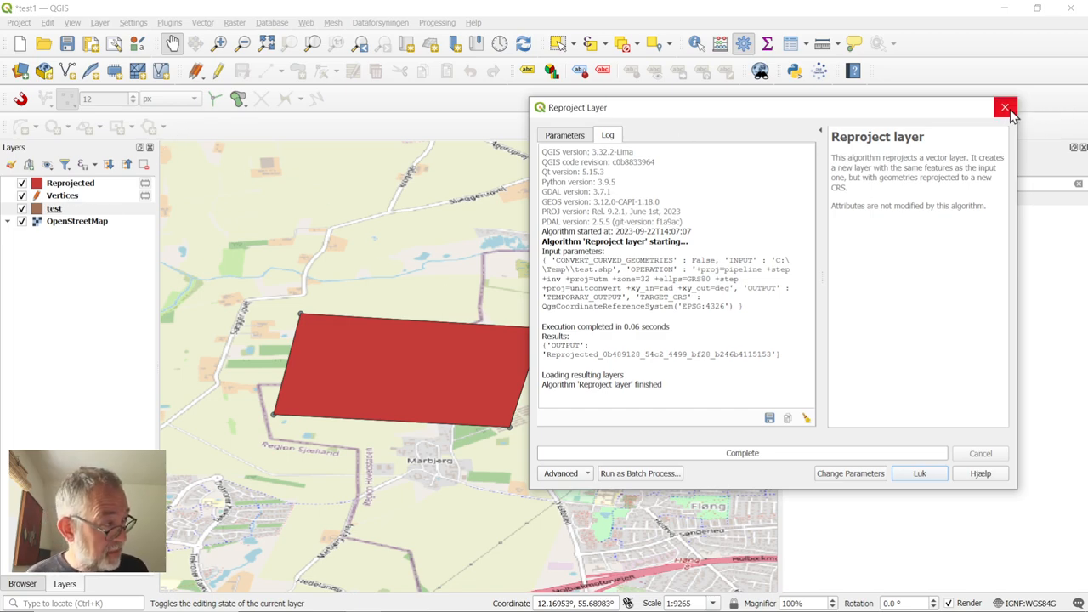
pyautogui.click(1003, 108)
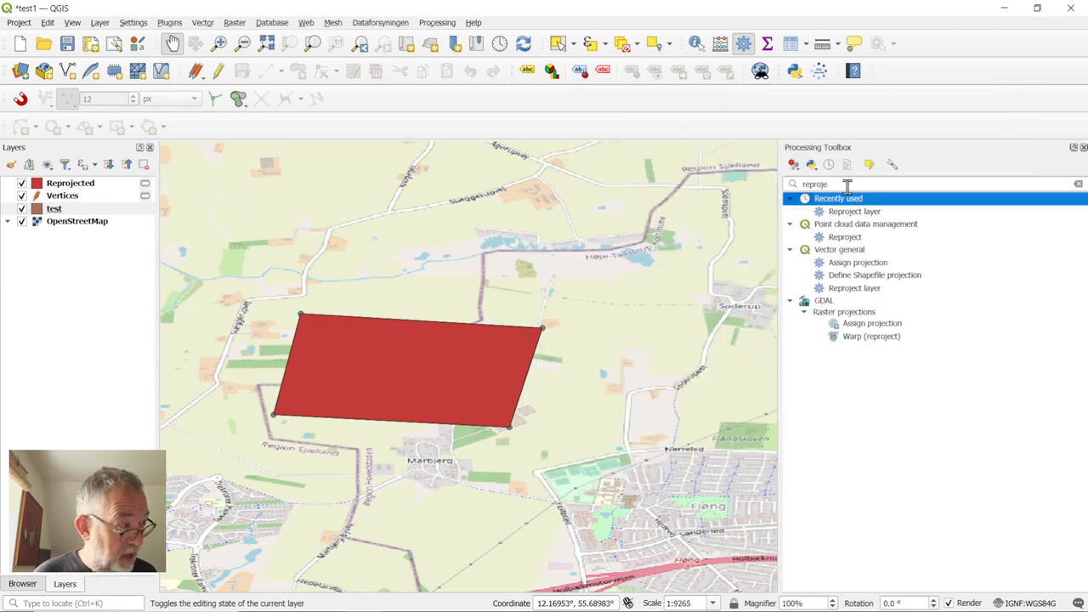
# - Run Extract vertices on the Reprojected layer to create Vertices_wgs, then bring up its layer menu
pyautogui.write('extra')
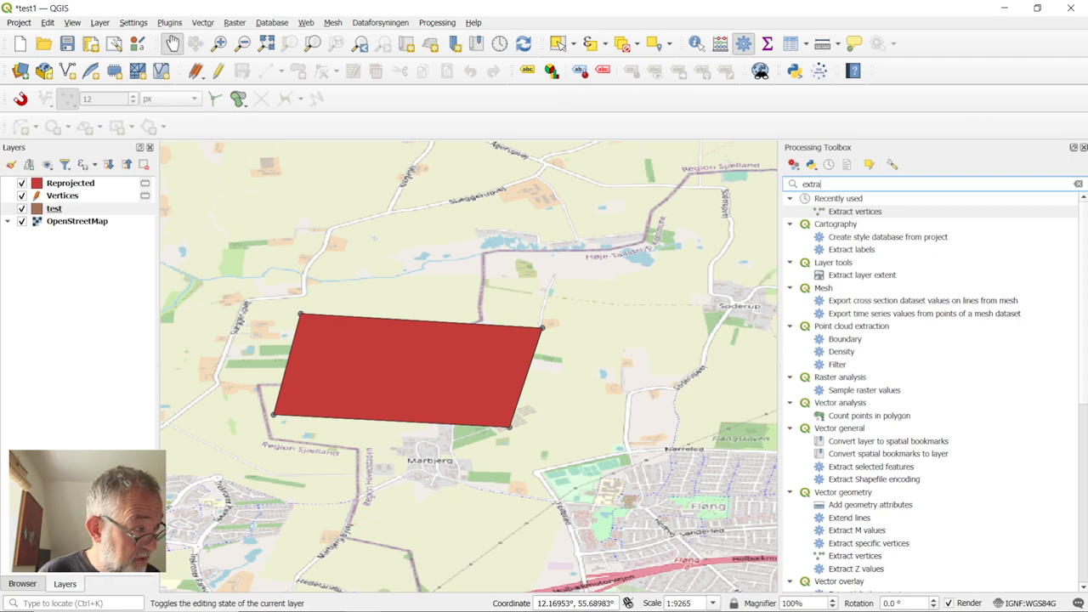
pyautogui.doubleClick(855, 211)
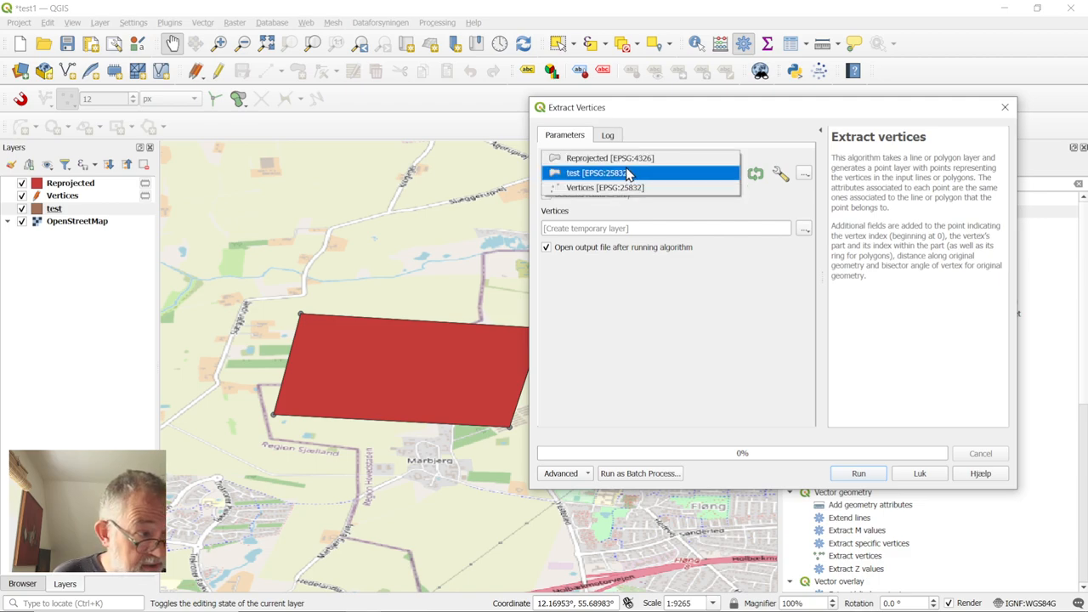
pyautogui.click(611, 157)
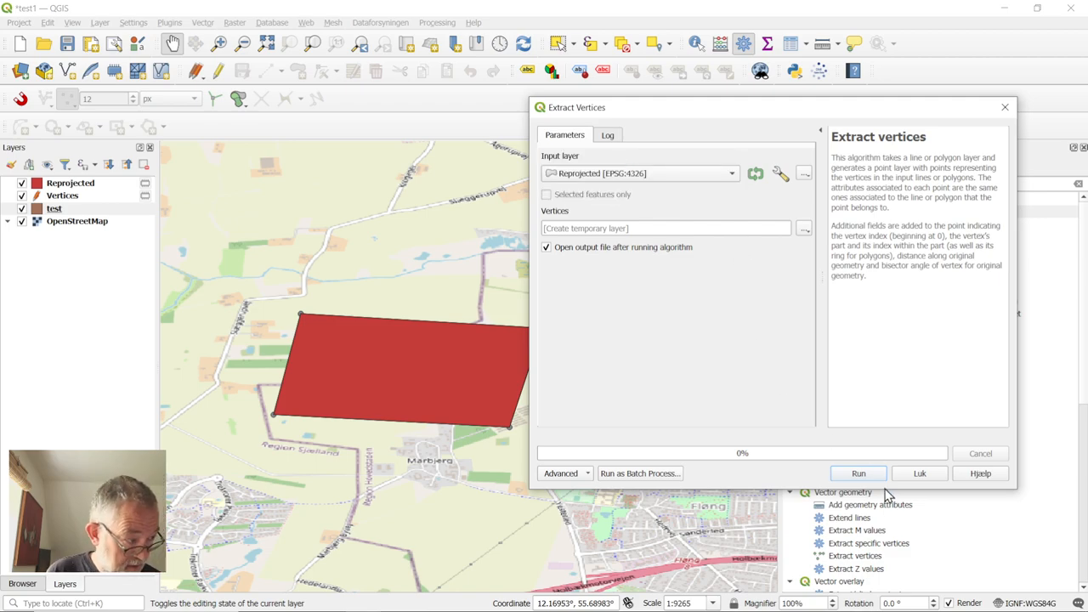
pyautogui.click(857, 473)
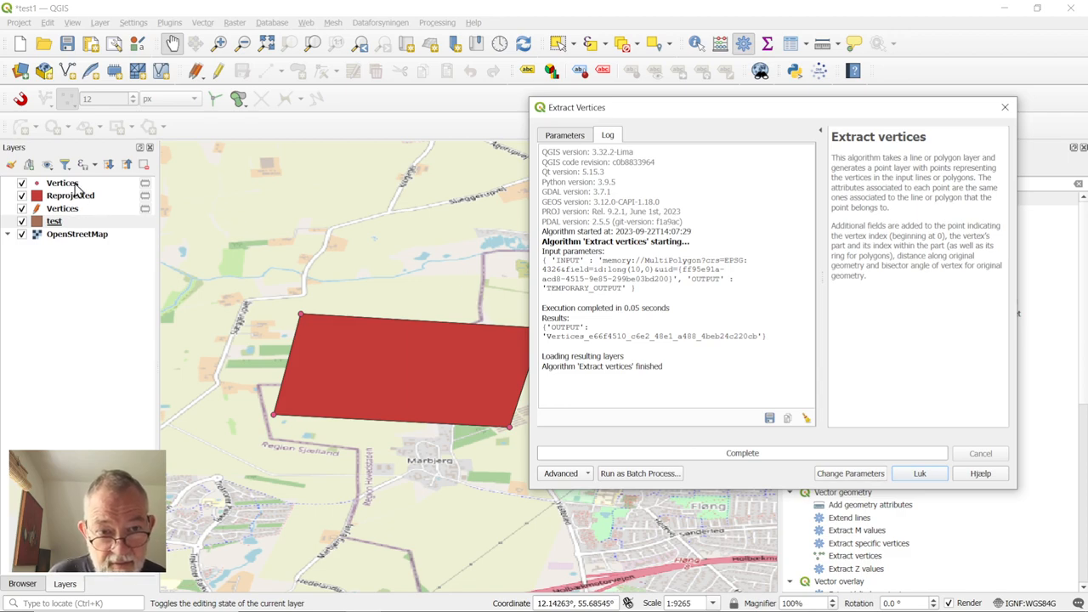
pyautogui.rightClick(62, 184)
pyautogui.write('_wgs')
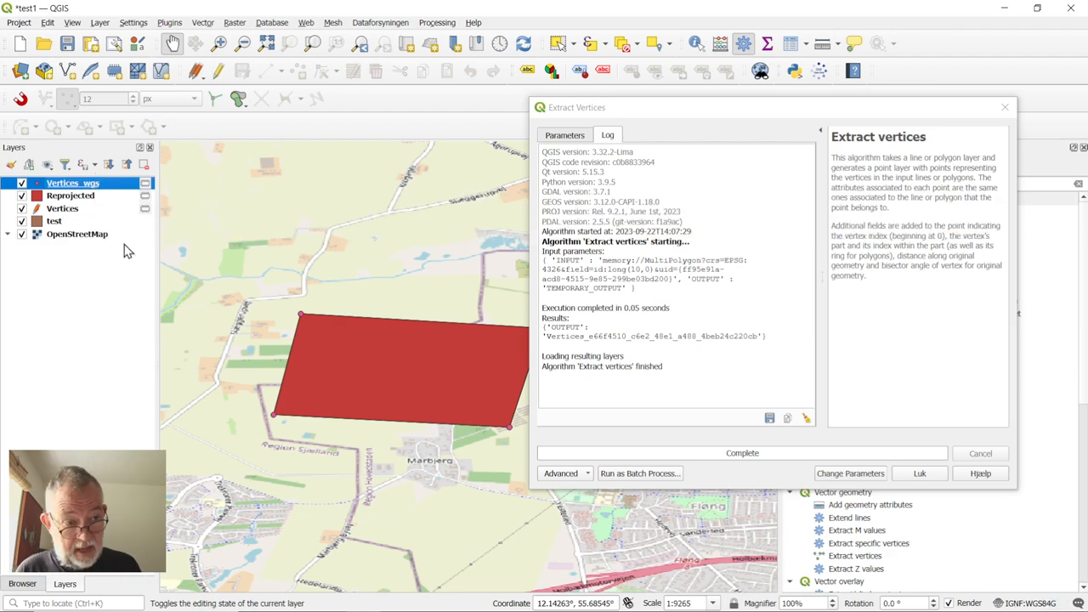
pyautogui.moveTo(1004, 107)
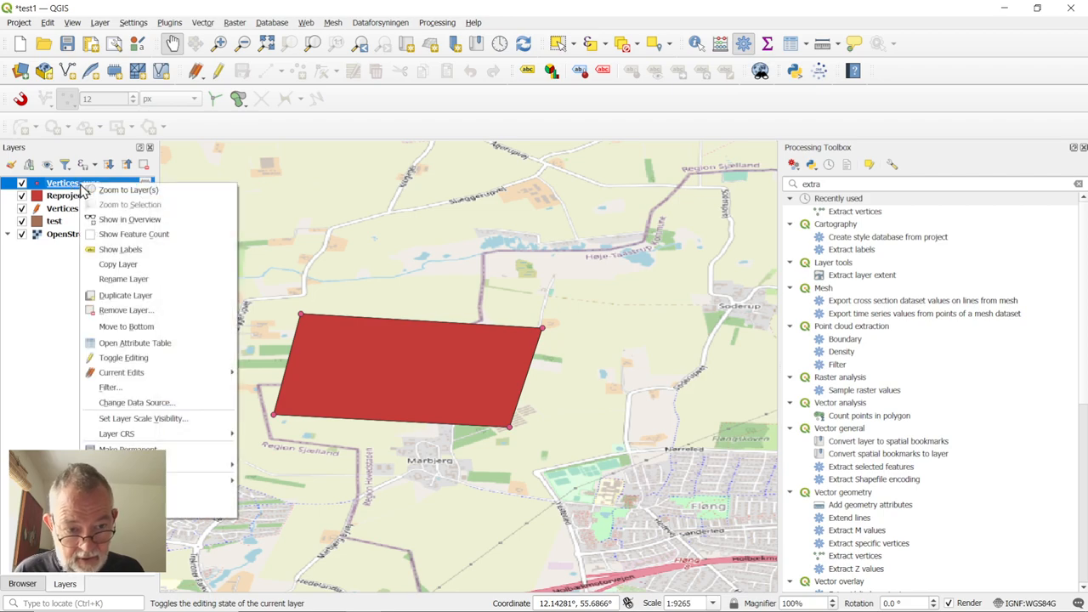
# - Add a decimal x field computed as x($geometry) holding each vertex's longitude in Vertices_wgs
pyautogui.click(134, 343)
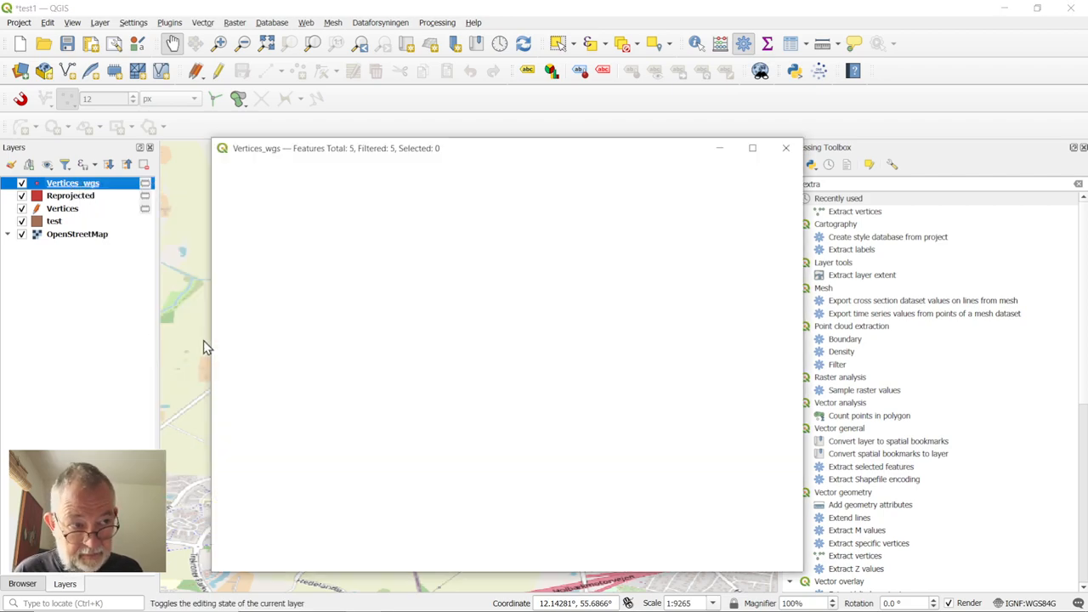
pyautogui.click(575, 170)
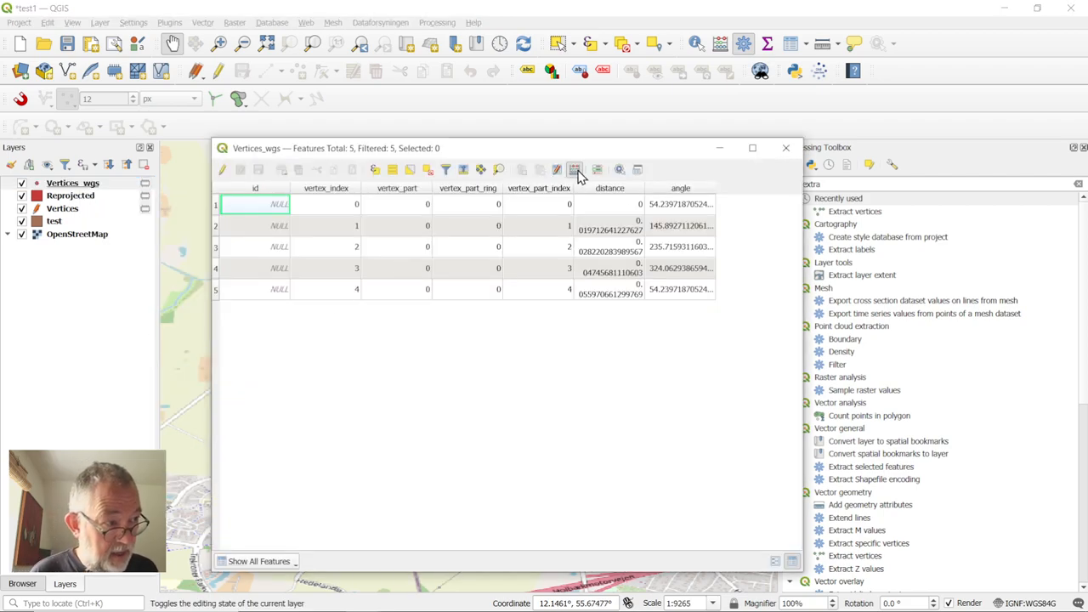
pyautogui.click(576, 170)
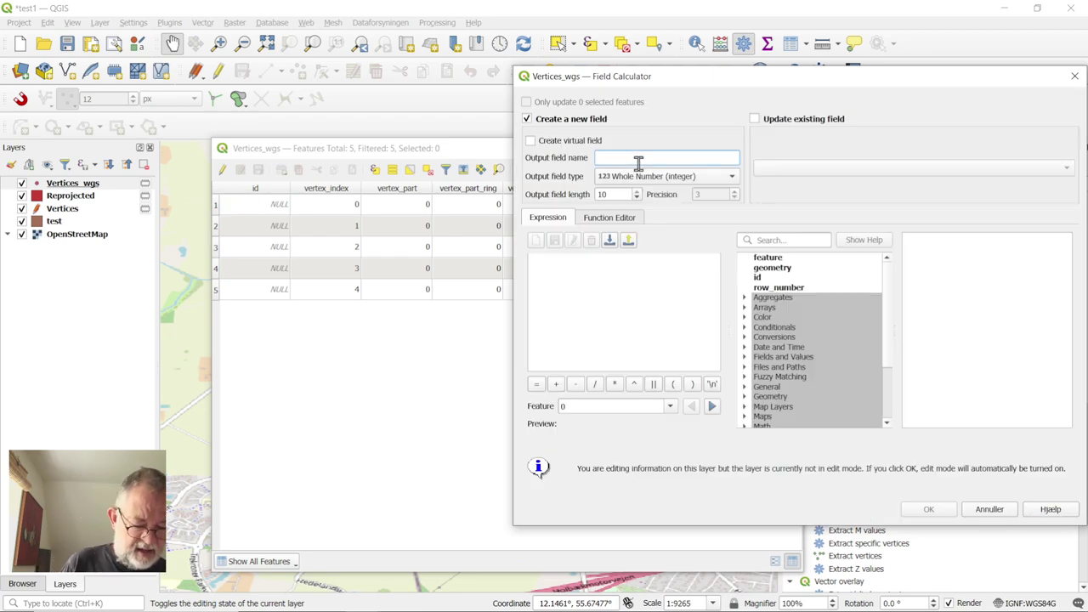
pyautogui.write('x')
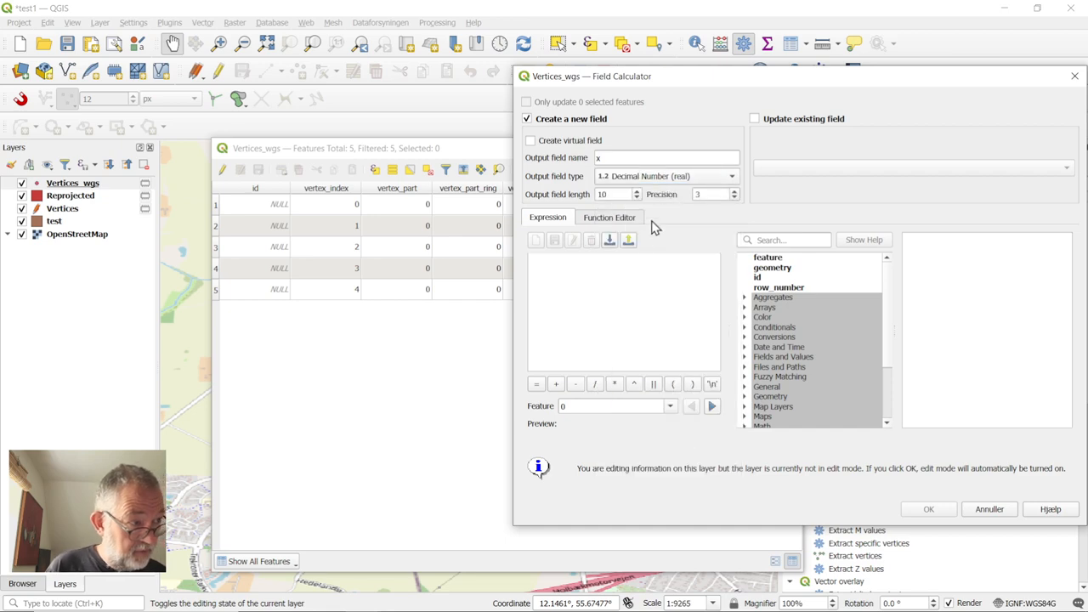
pyautogui.write('x')
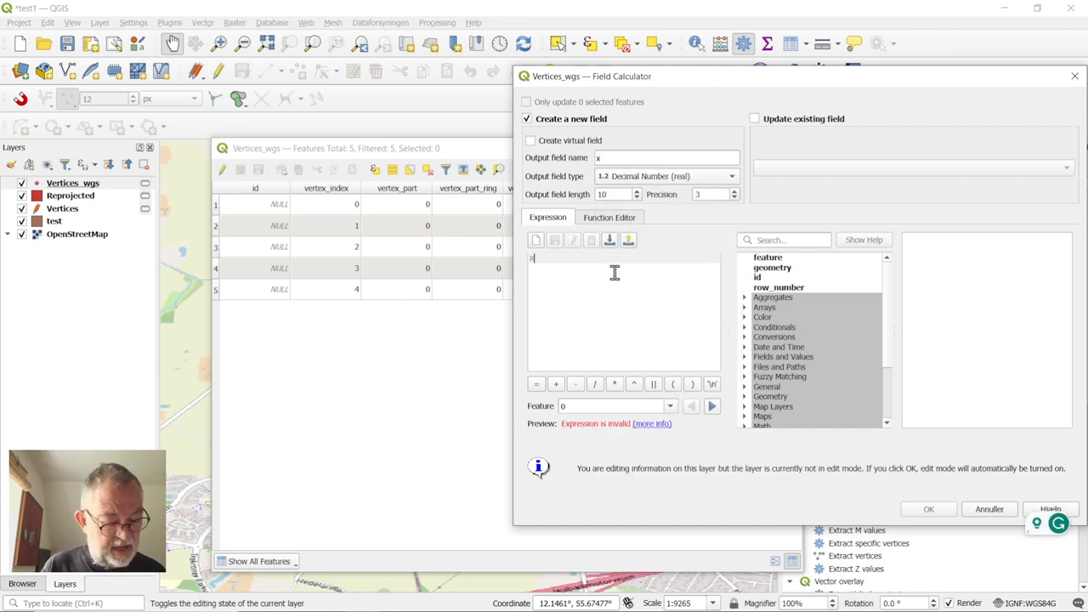
pyautogui.write('(geometry)')
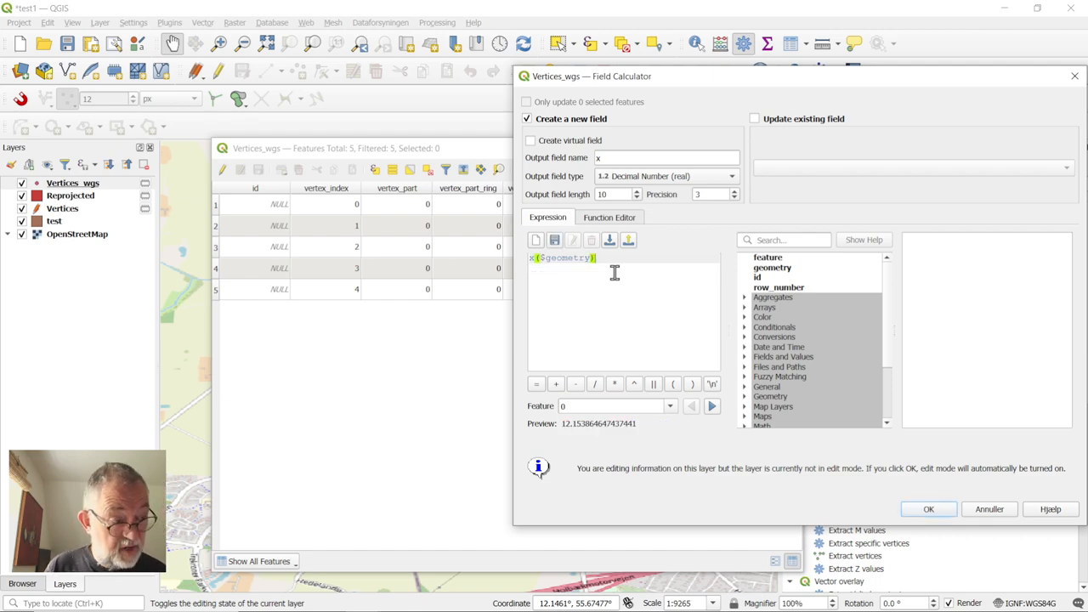
pyautogui.moveTo(568, 310)
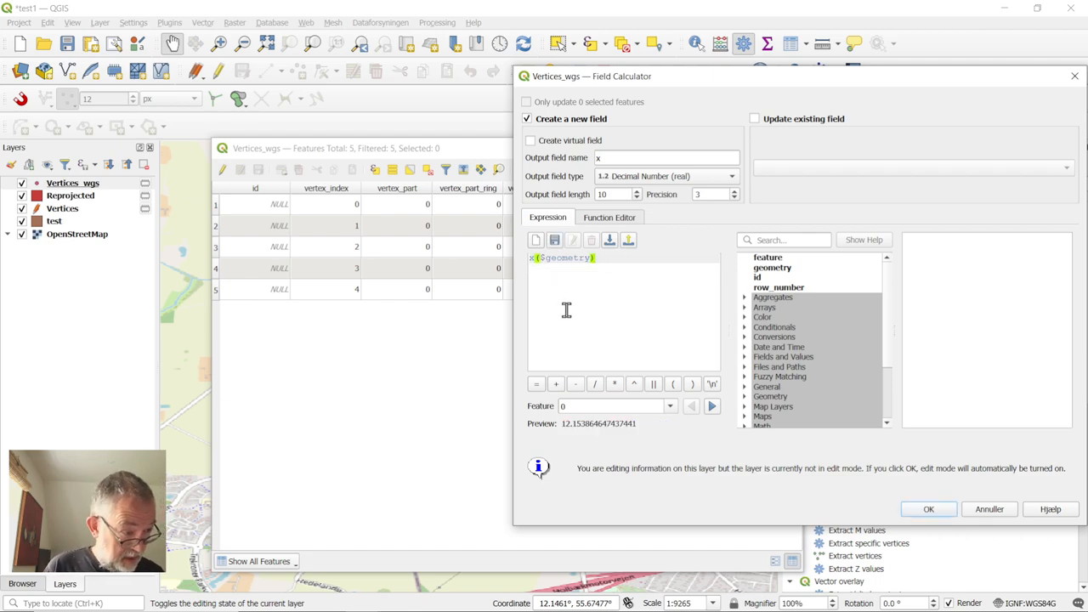
pyautogui.click(929, 510)
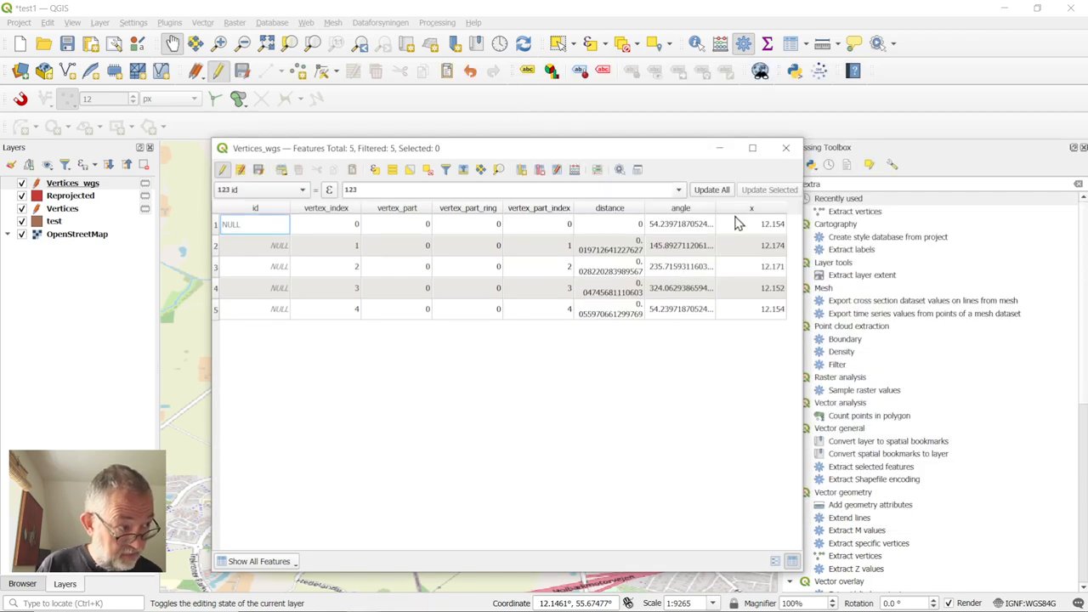
pyautogui.moveTo(772, 323)
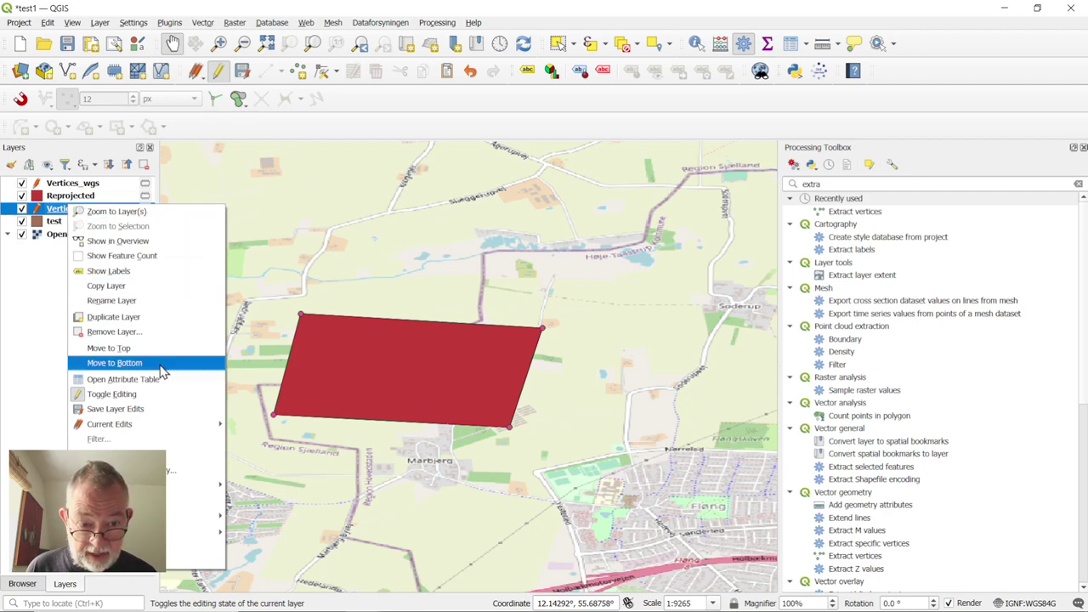
pyautogui.moveTo(122, 380)
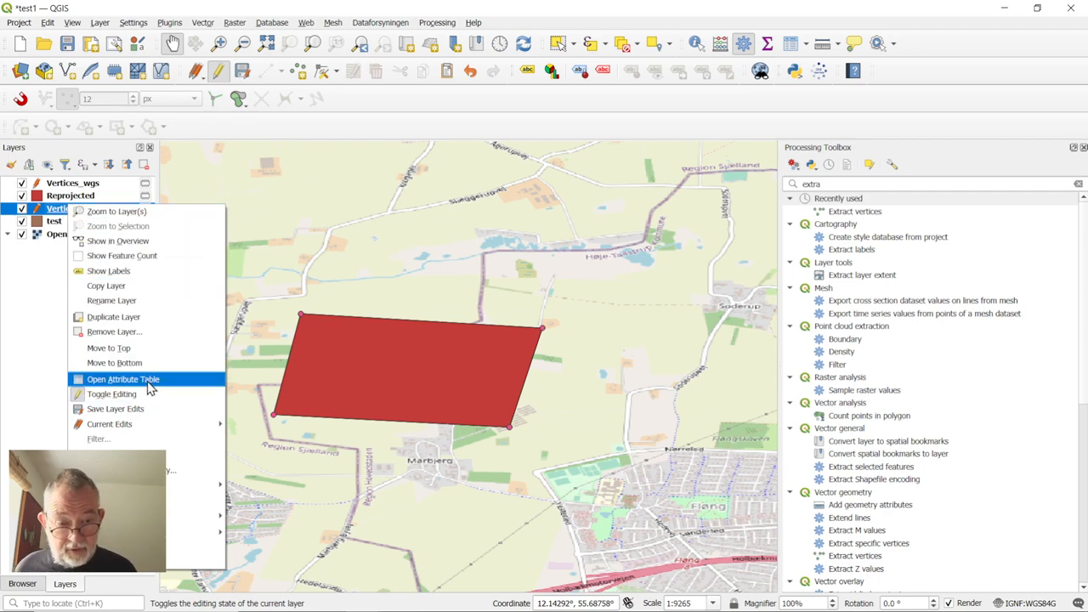
# - Start Save Features As for the UTM Vertices layer with MS Office Open XML spreadsheet [XLSX] format
pyautogui.click(123, 377)
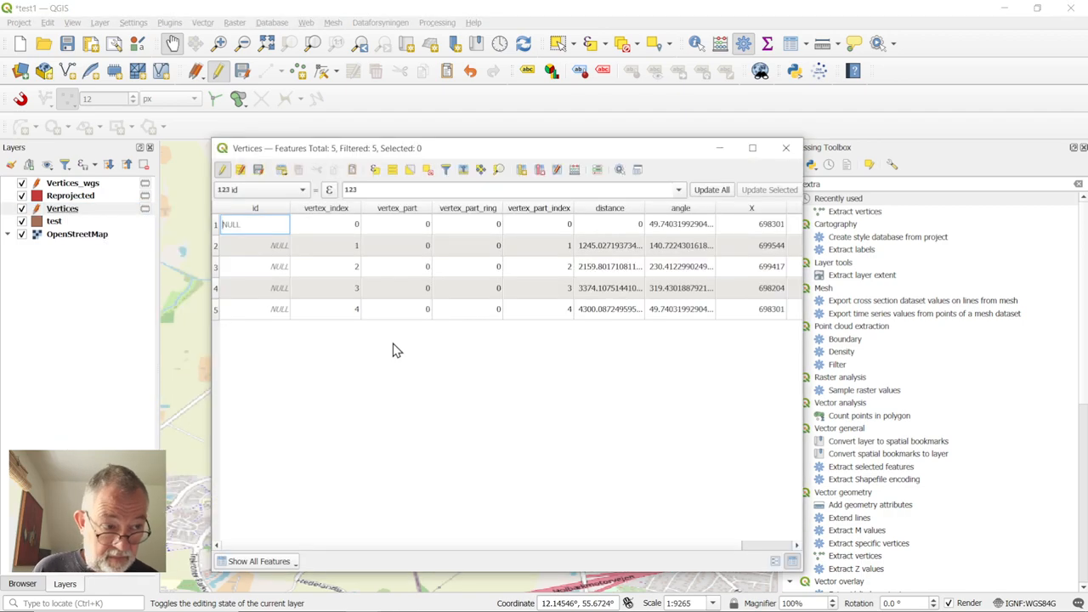
pyautogui.moveTo(439, 556)
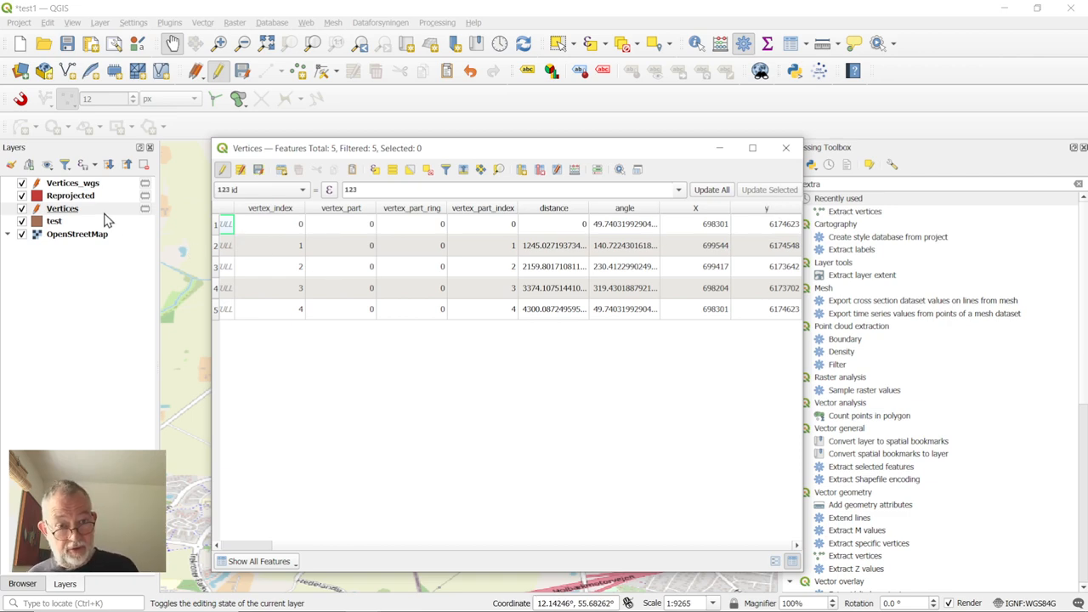
pyautogui.rightClick(62, 207)
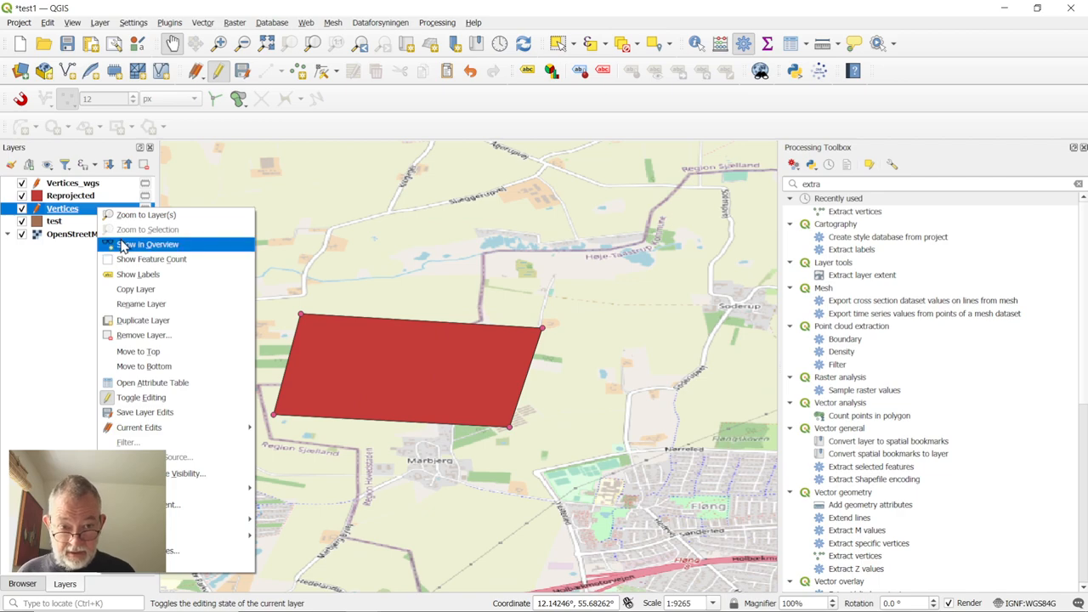
pyautogui.moveTo(116, 218)
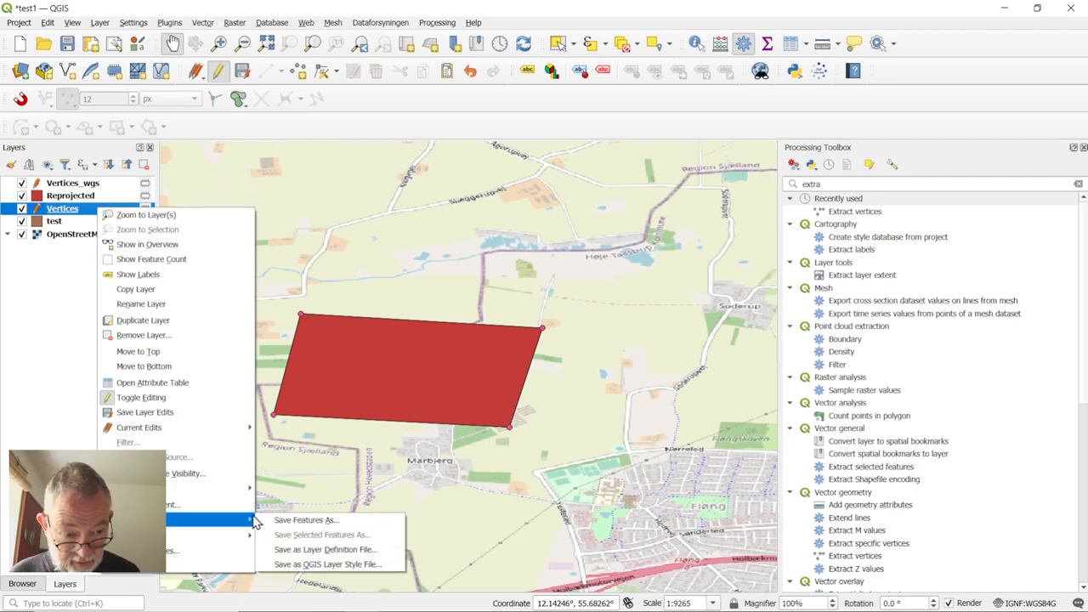
pyautogui.click(303, 520)
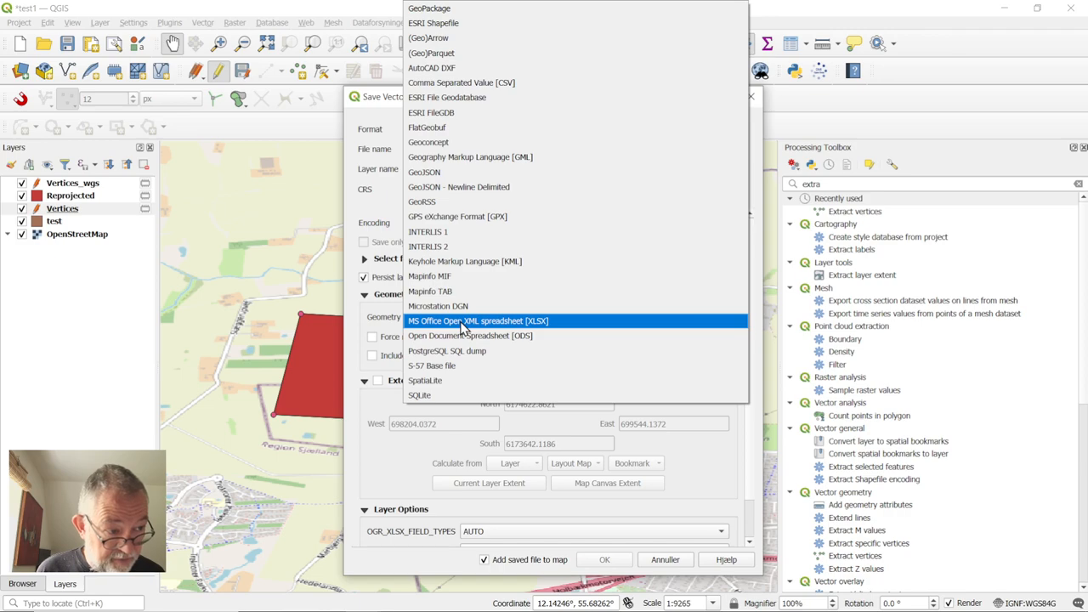
pyautogui.click(469, 320)
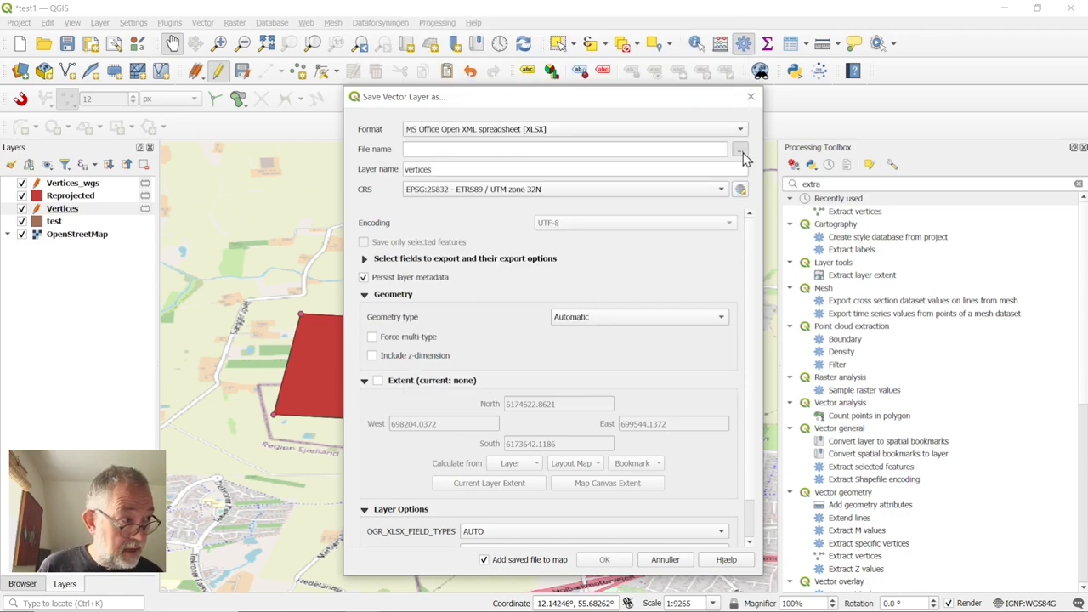
# - Set the export destination to a file named coords in the Demo folder
pyautogui.click(738, 150)
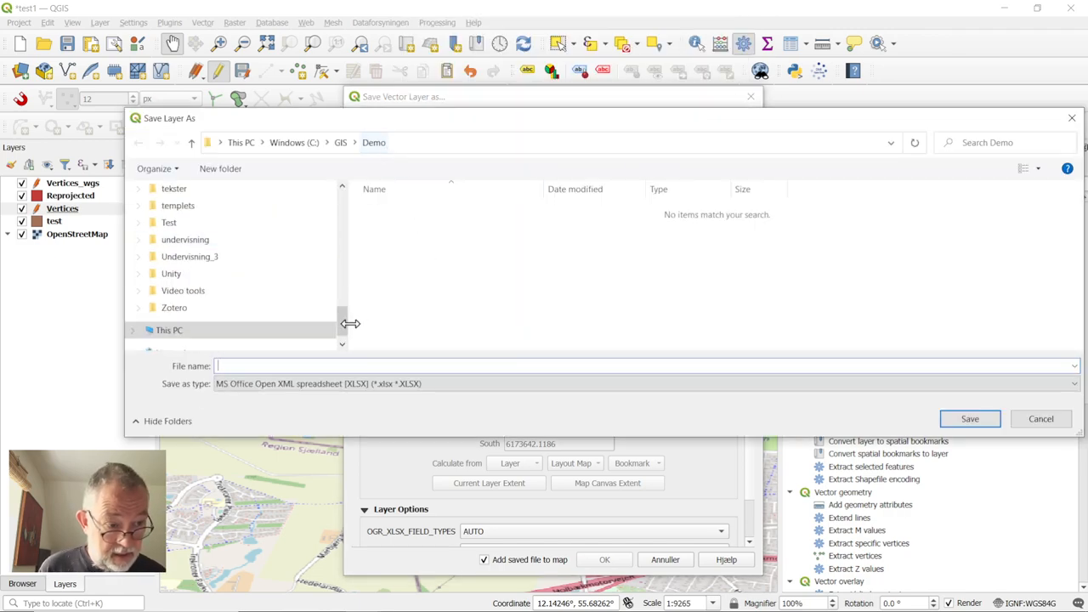
pyautogui.click(319, 366)
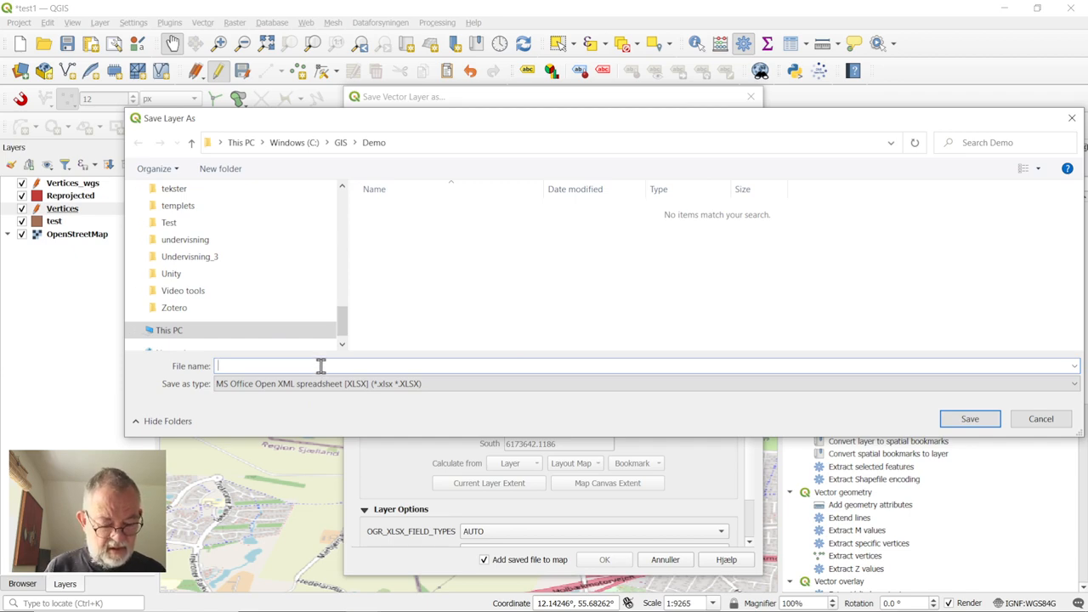
pyautogui.write('coords')
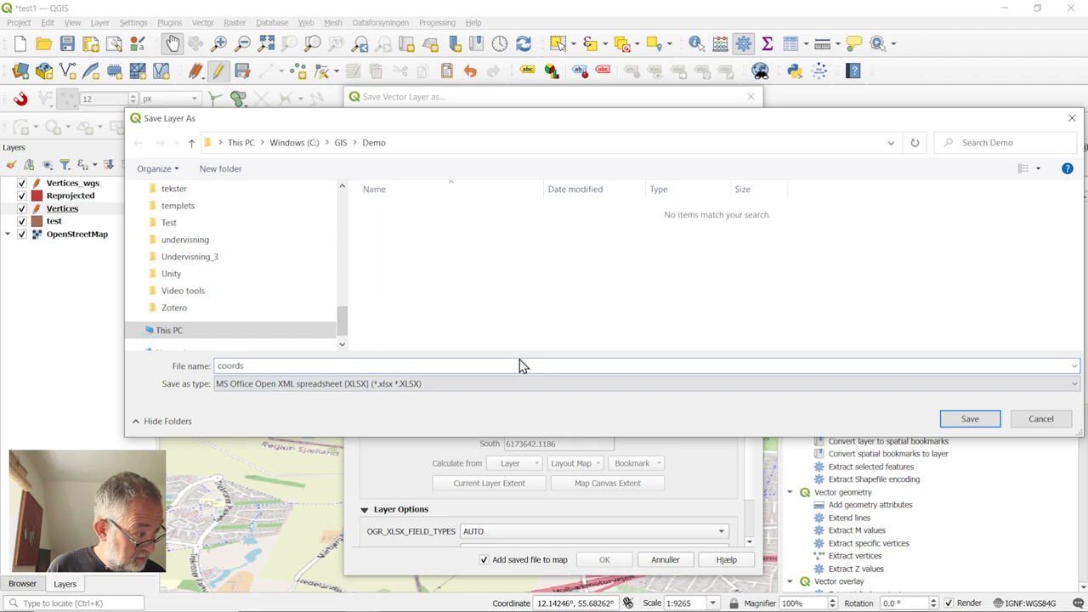
pyautogui.click(970, 418)
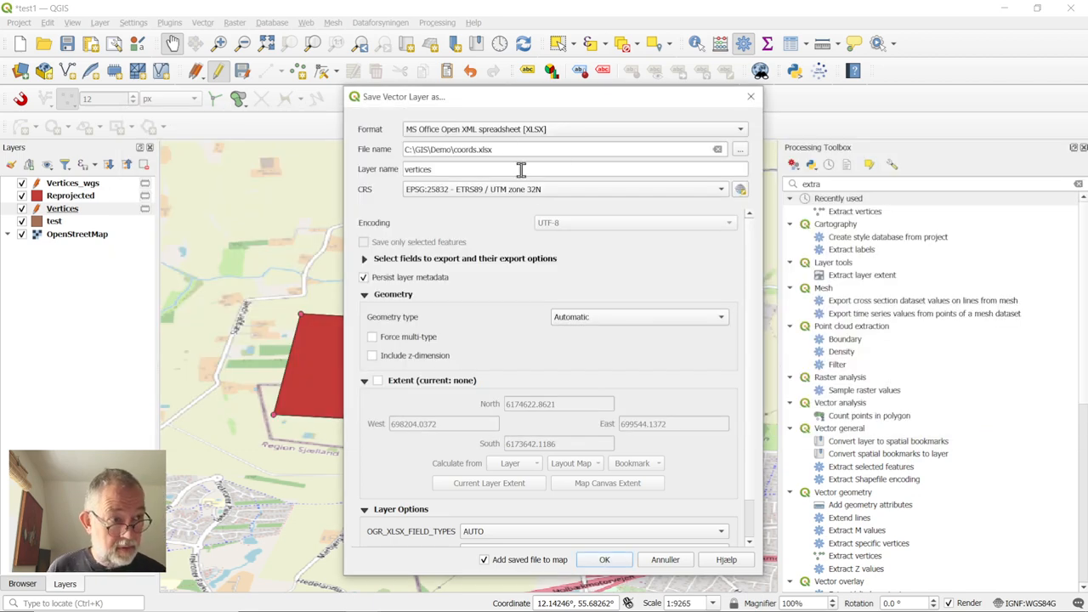
# - Run the export and open coords.xlsx in Excel to see each vertex's x and y values
pyautogui.click(603, 559)
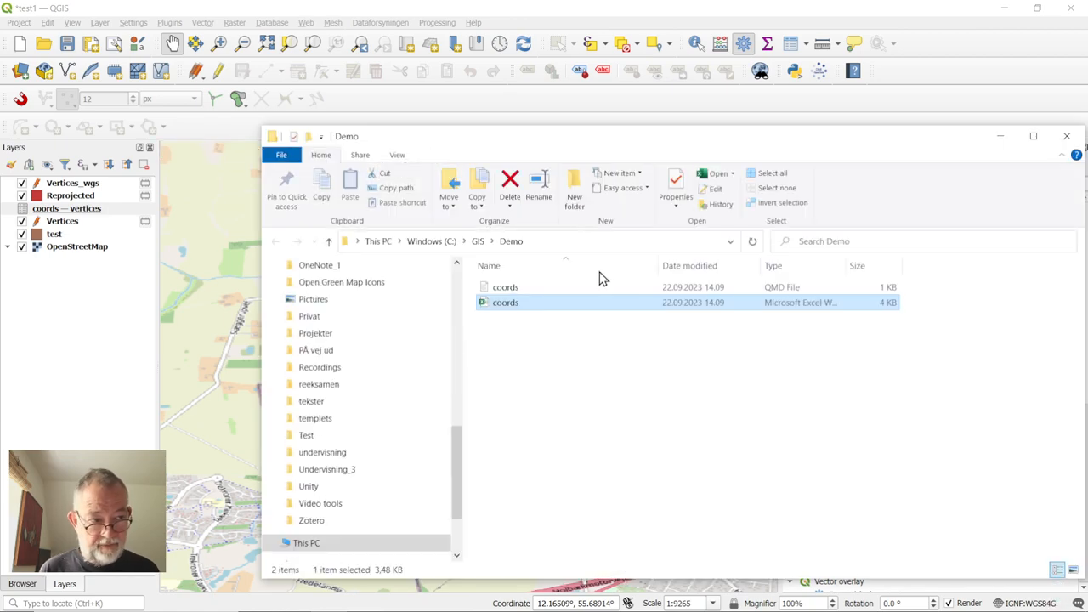
pyautogui.doubleClick(506, 303)
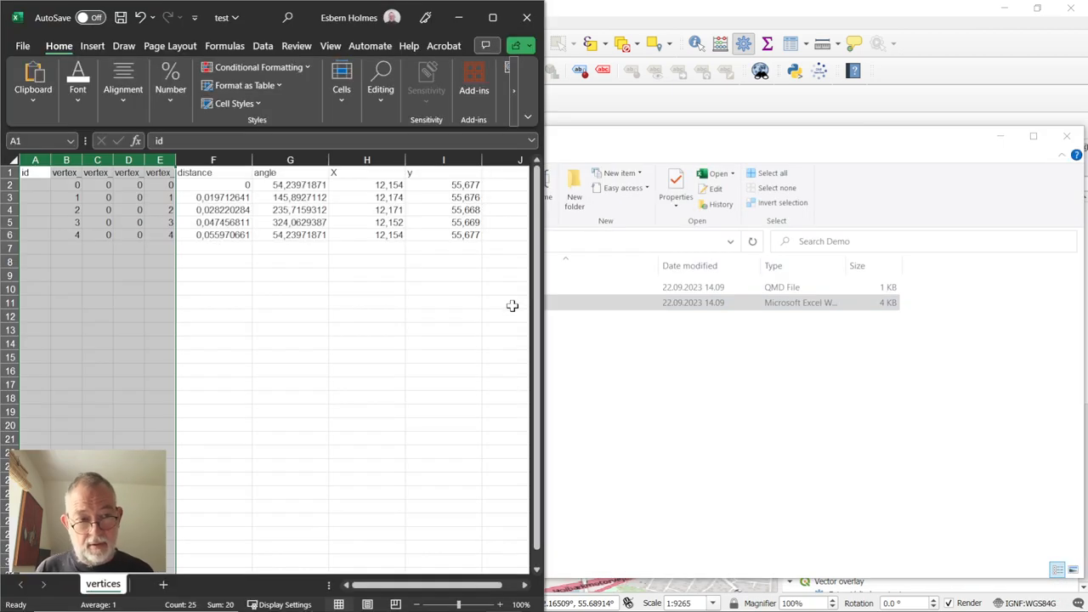